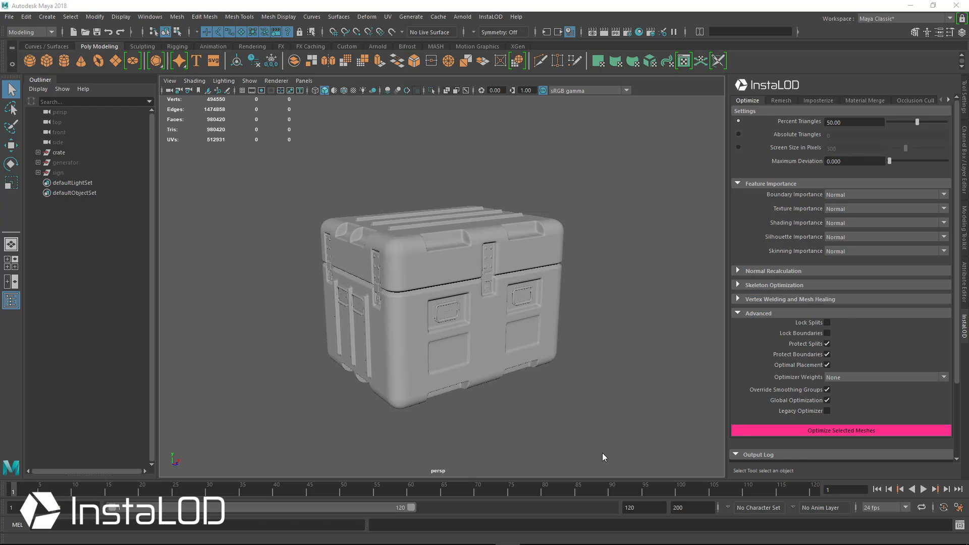
mouse_move(96, 154)
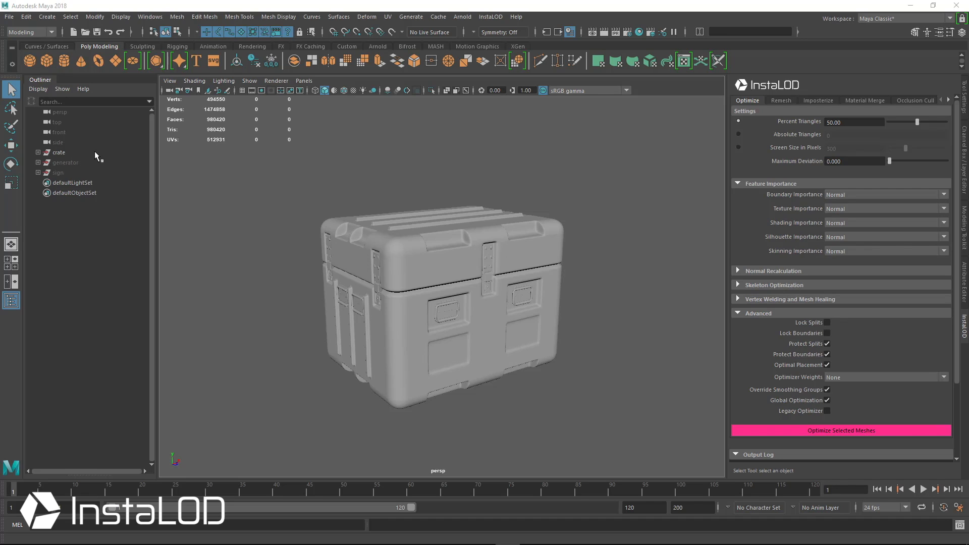
Clear the crate selection, inspect it in the viewport and close the UV layout window
click(60, 153)
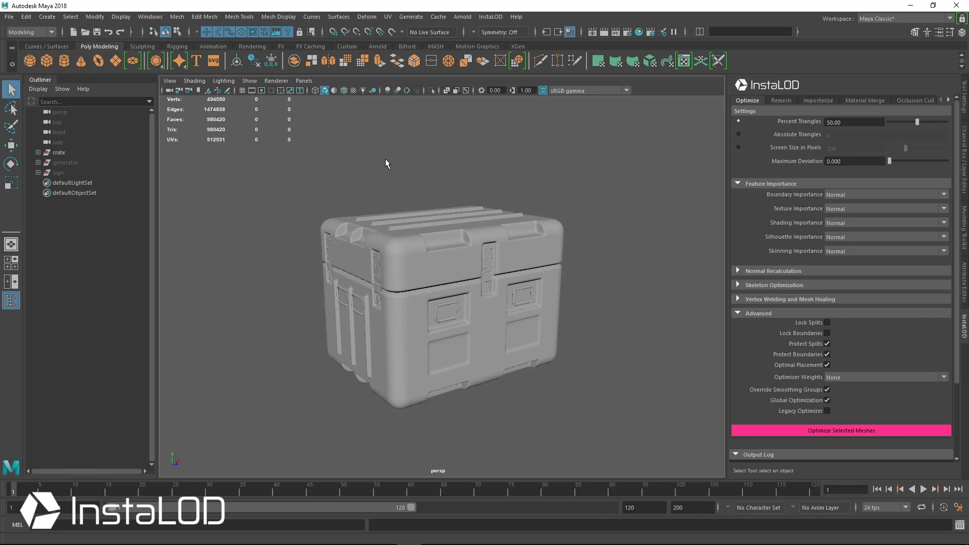
mouse_move(414, 216)
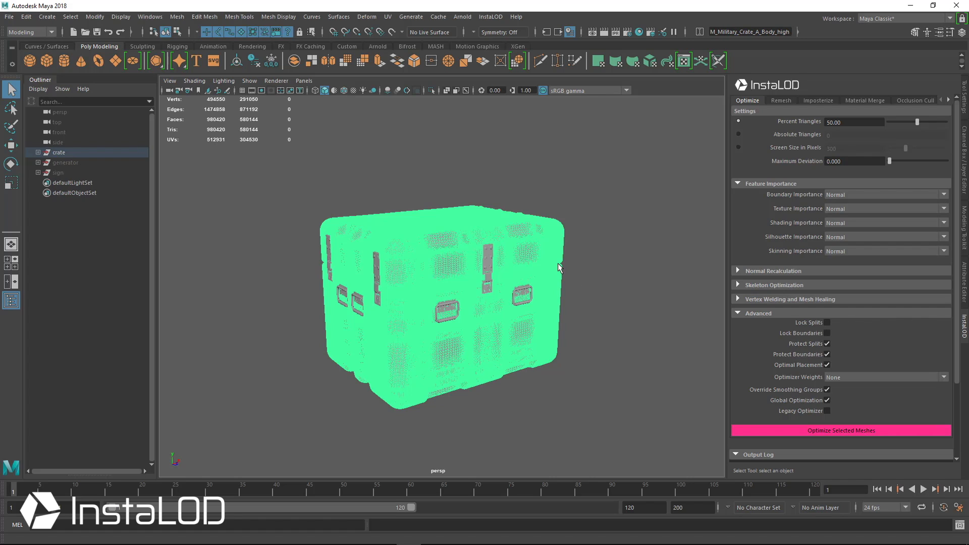
click(594, 300)
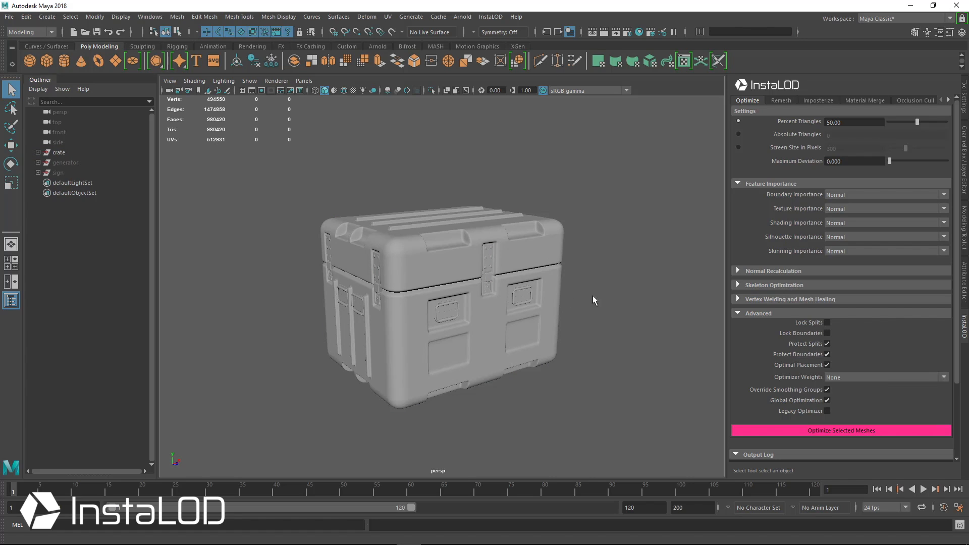
mouse_move(563, 261)
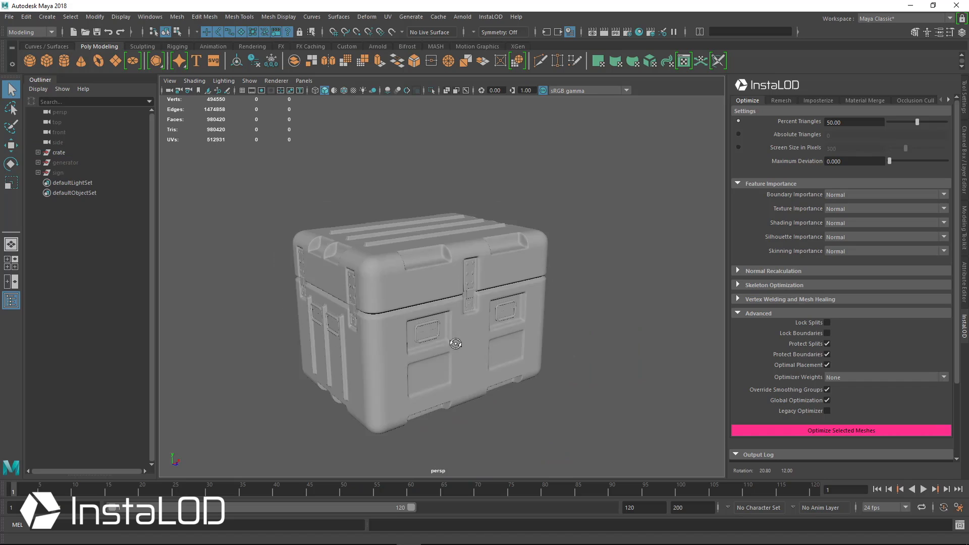
drag(454, 344, 498, 274)
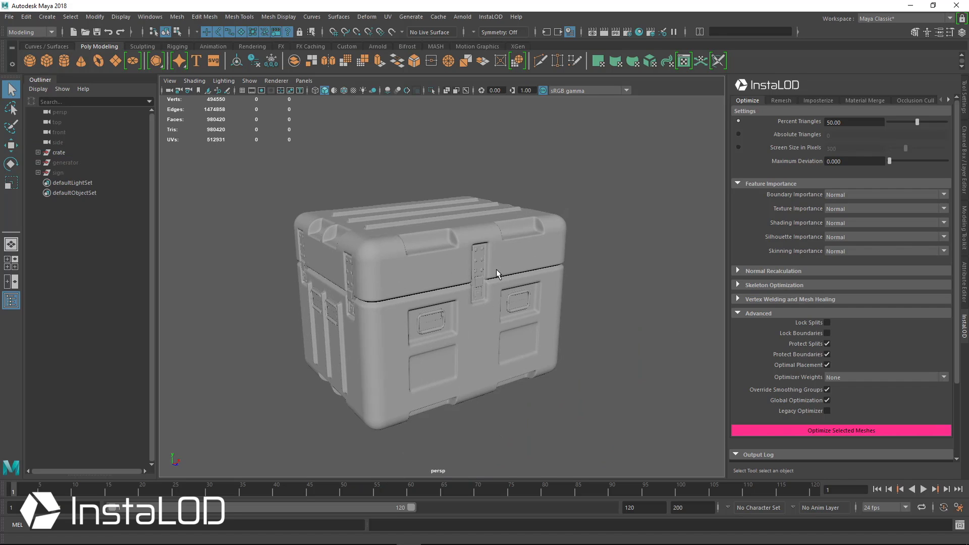
mouse_move(504, 275)
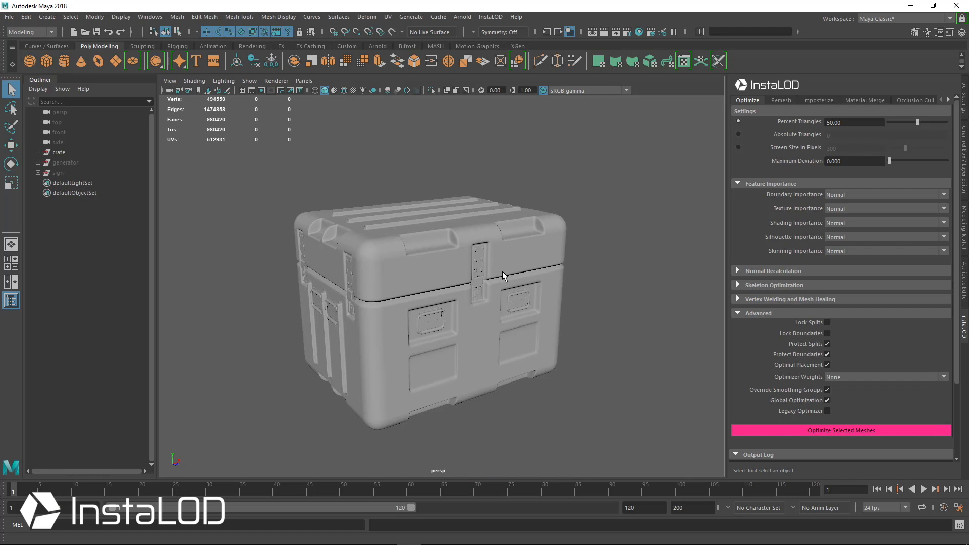
mouse_move(485, 277)
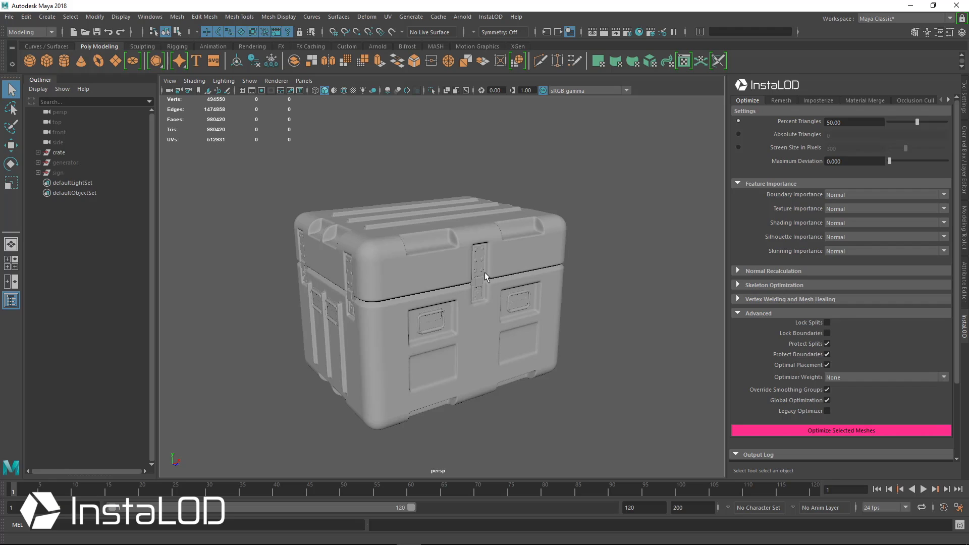
mouse_move(606, 175)
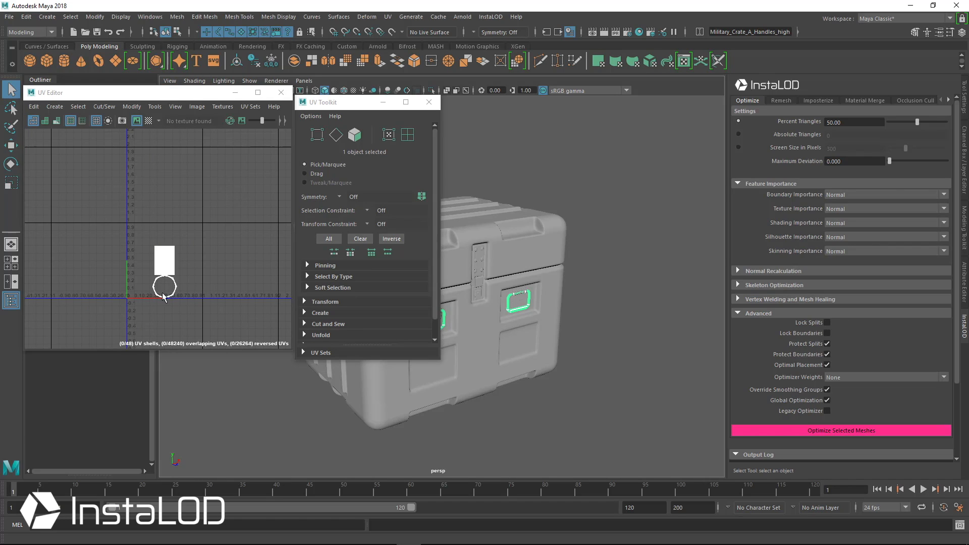
mouse_move(281, 93)
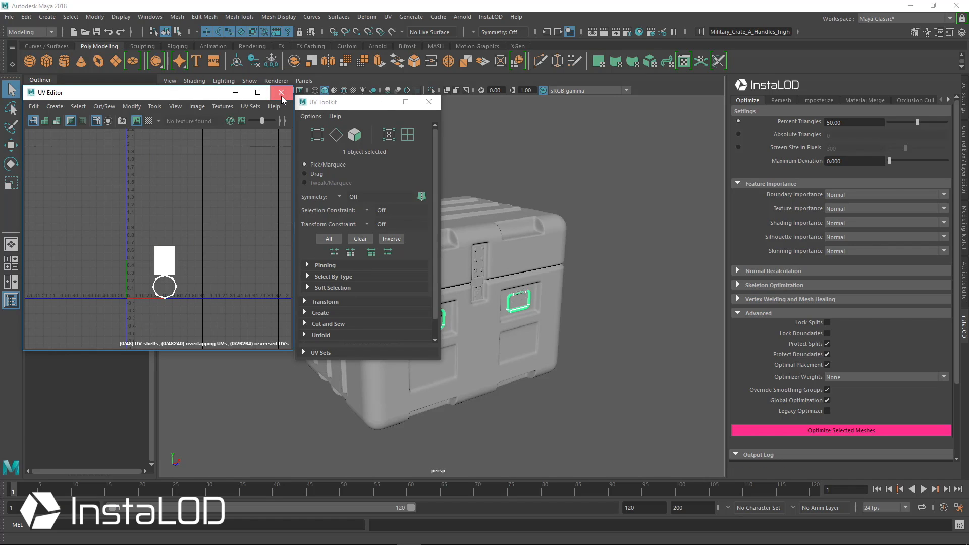
click(281, 93)
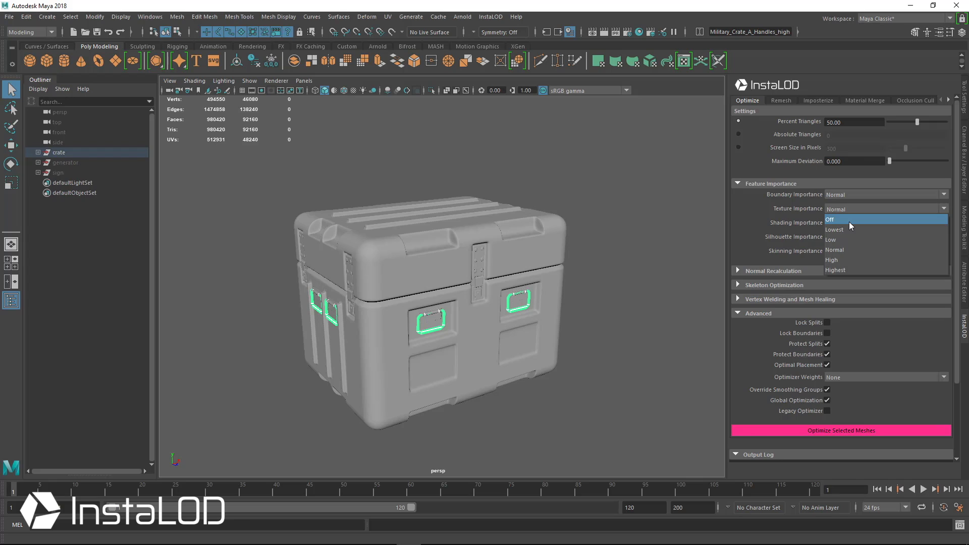
Set Texture Importance to Off and Percent Triangles to 1.00 in the Optimize tab
click(831, 220)
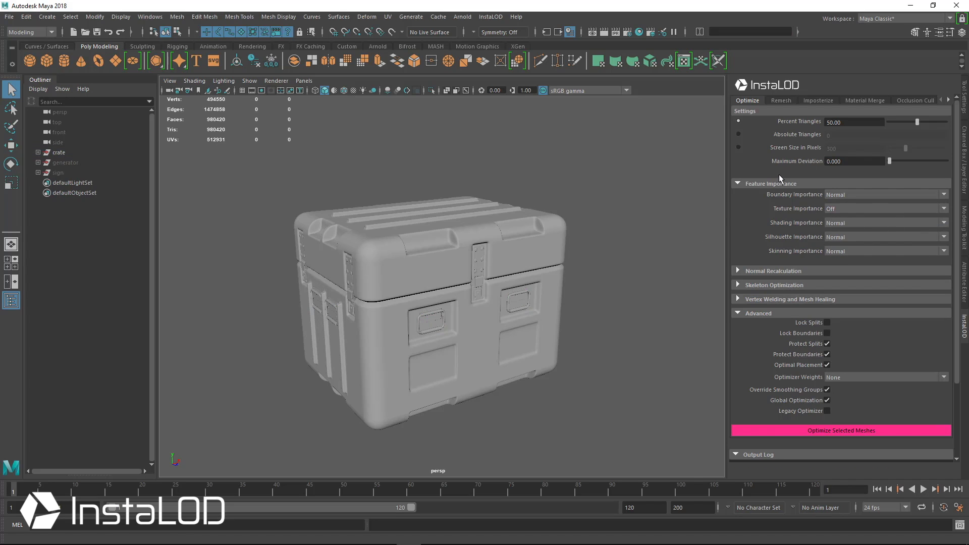
mouse_move(819, 137)
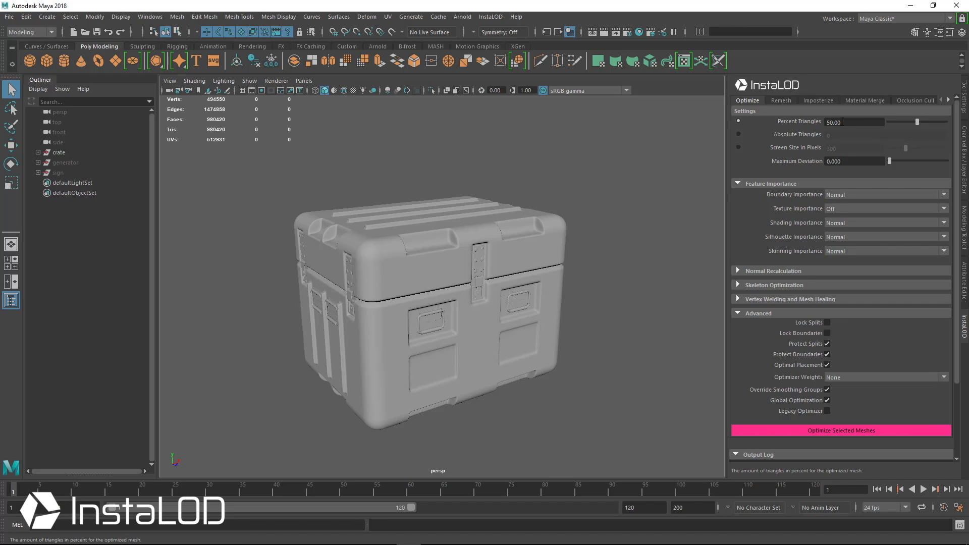
click(854, 121)
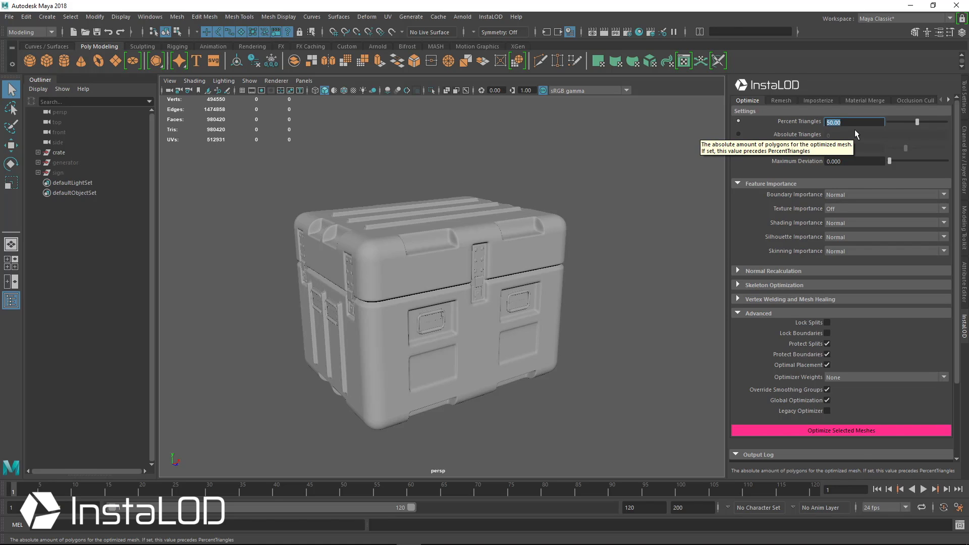
text(1.00)
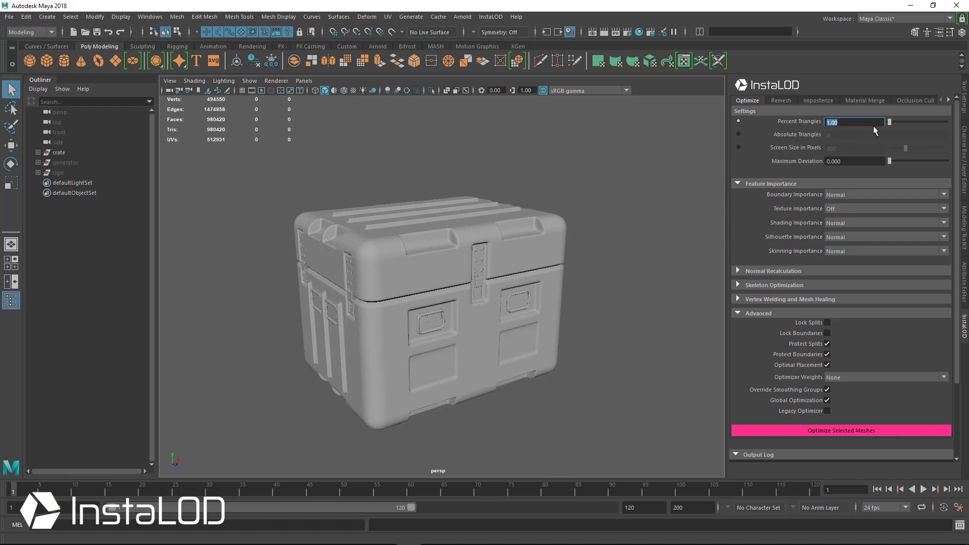
mouse_move(882, 132)
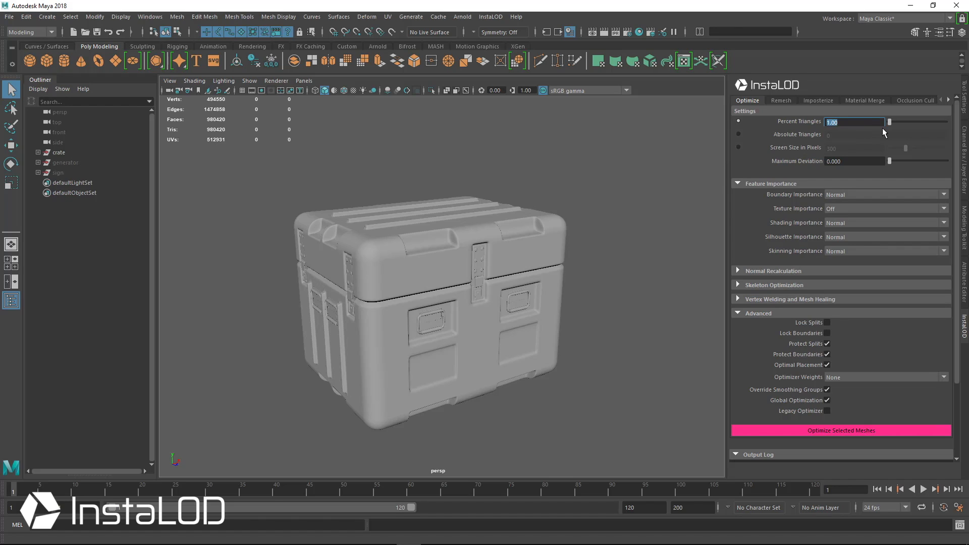
mouse_move(828, 149)
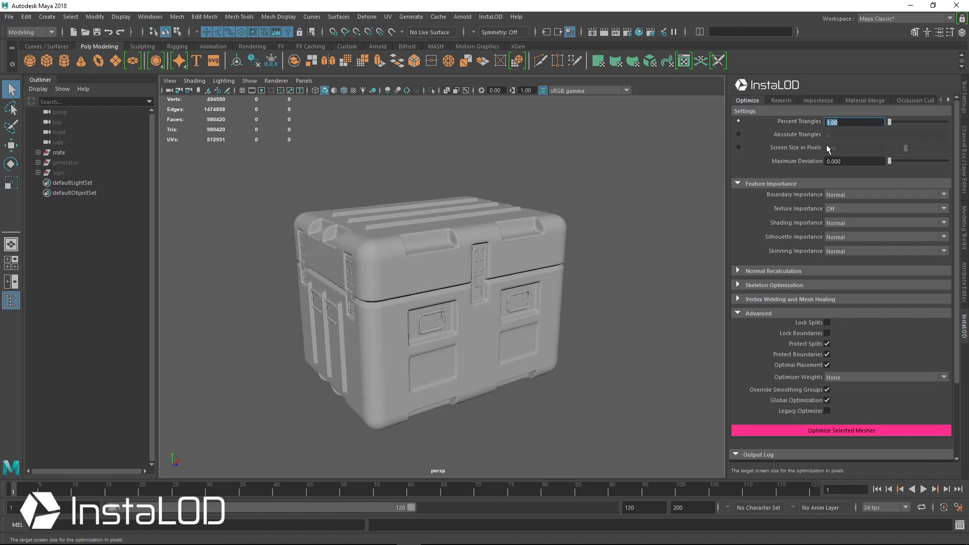
mouse_move(827, 149)
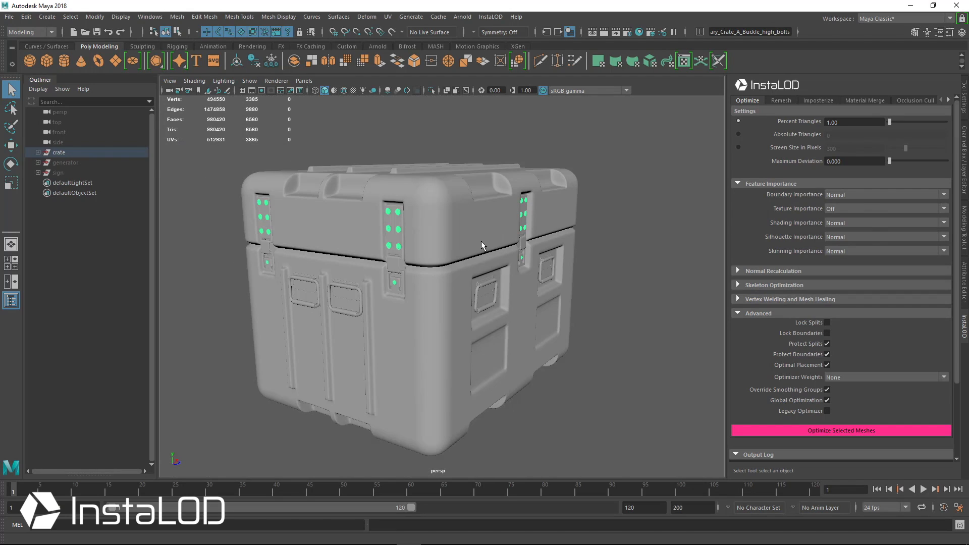
Expand the crate group and hide the Buckle_high_bolts mesh so it is excluded
click(37, 152)
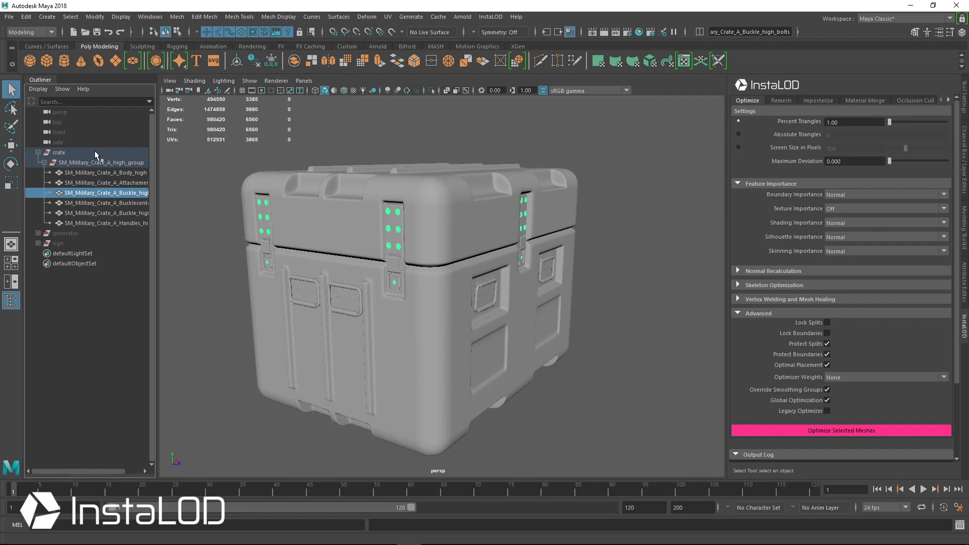
mouse_move(304, 211)
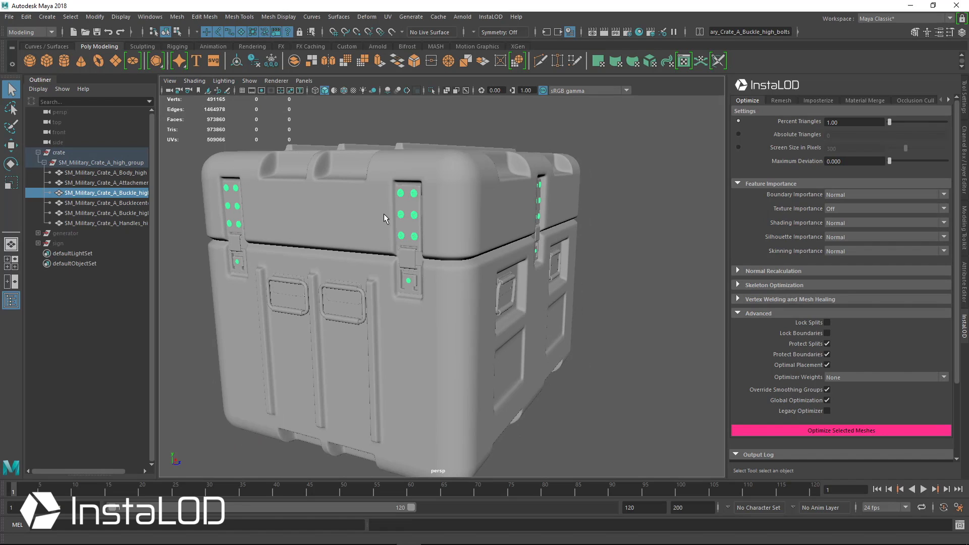
key(ctrl+h)
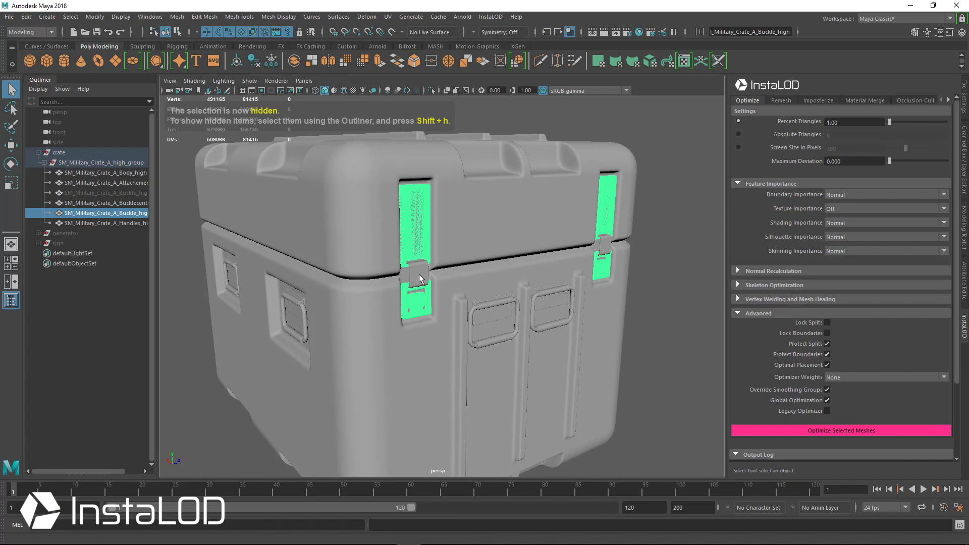
click(105, 183)
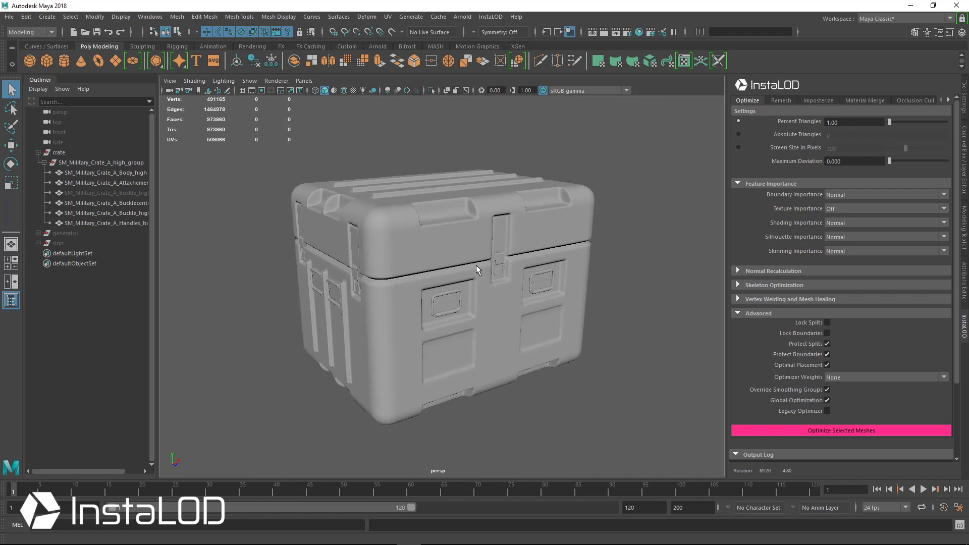
click(60, 152)
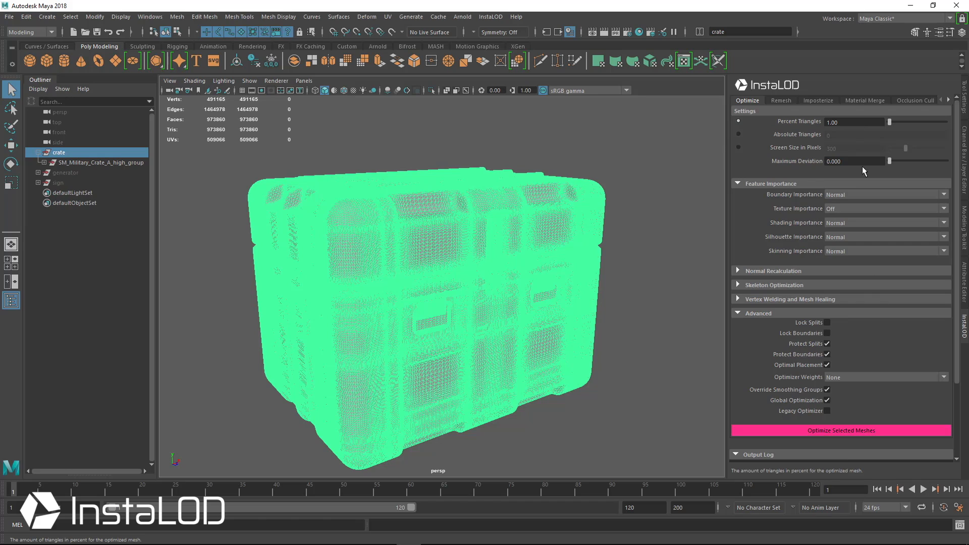
Run Optimize Selected Meshes on the crate group at the 1 percent triangle target
scroll(down, 3)
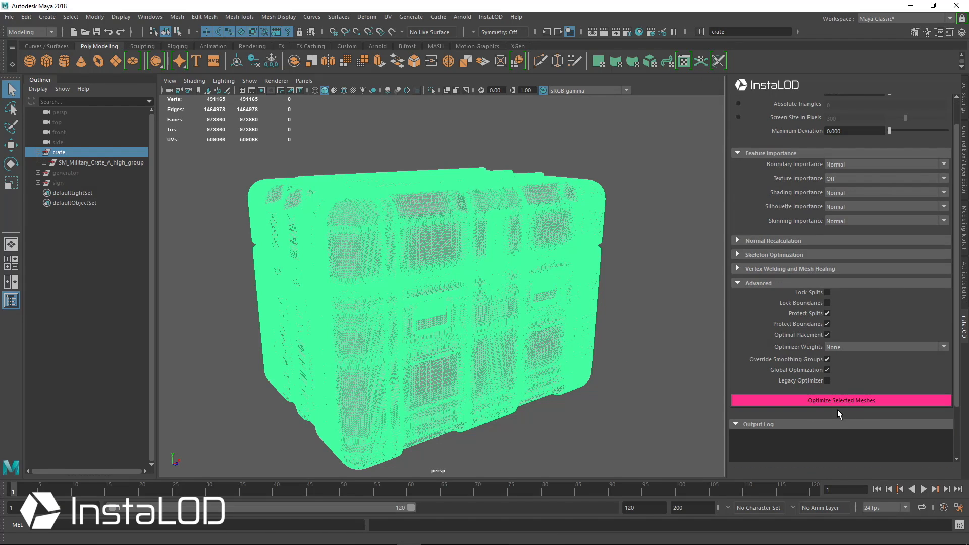
click(840, 400)
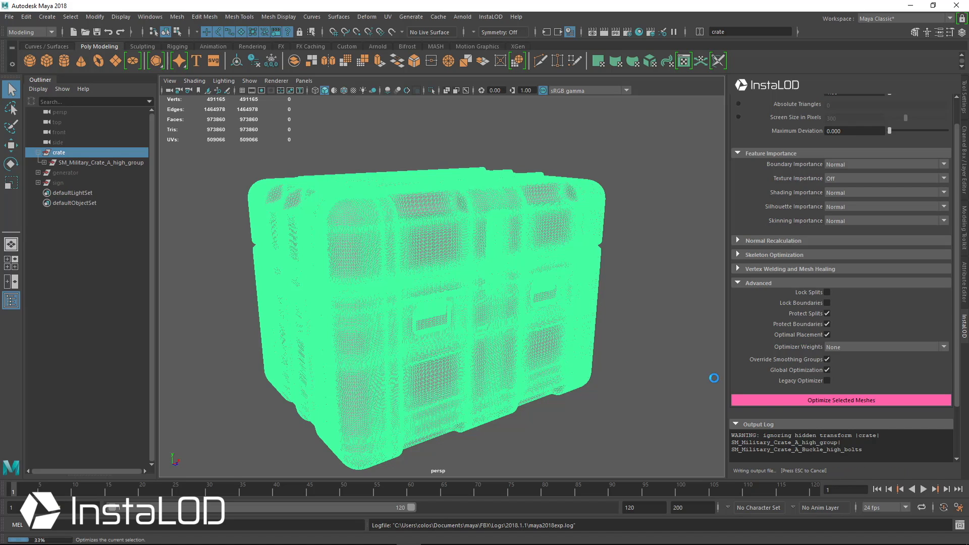
click(841, 400)
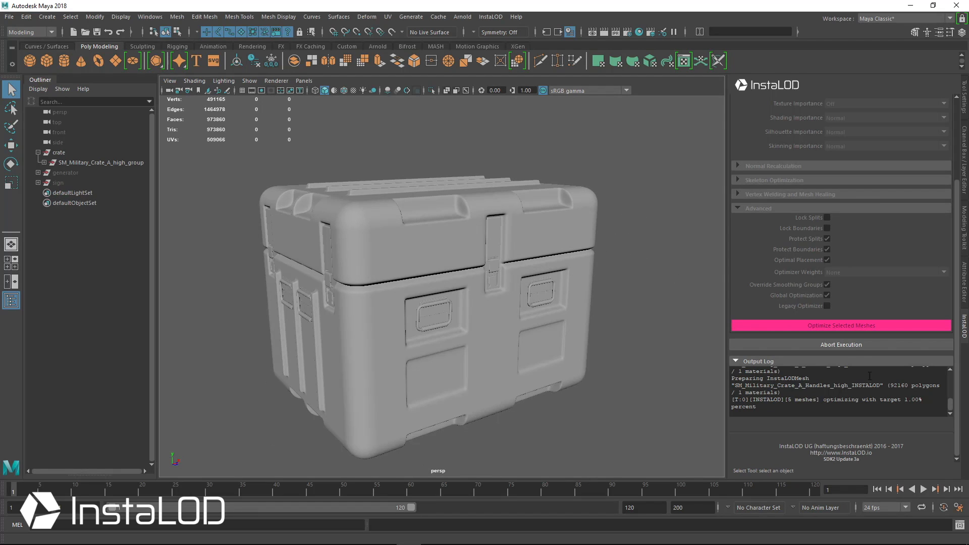
mouse_move(614, 313)
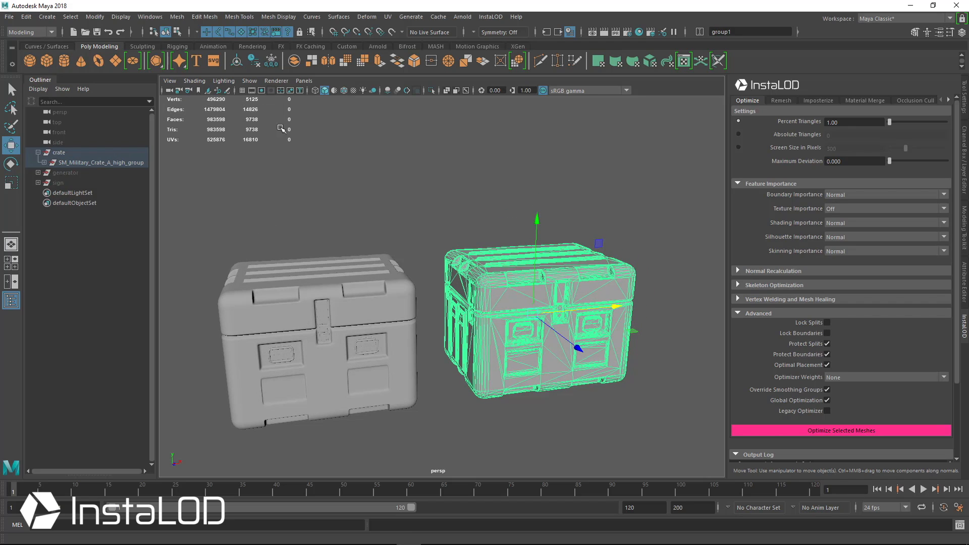
mouse_move(289, 165)
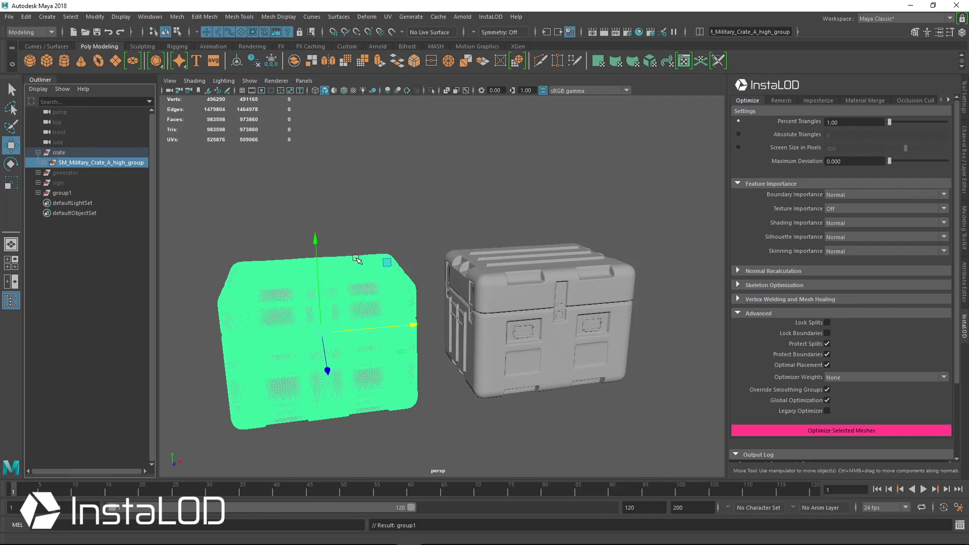
mouse_move(546, 314)
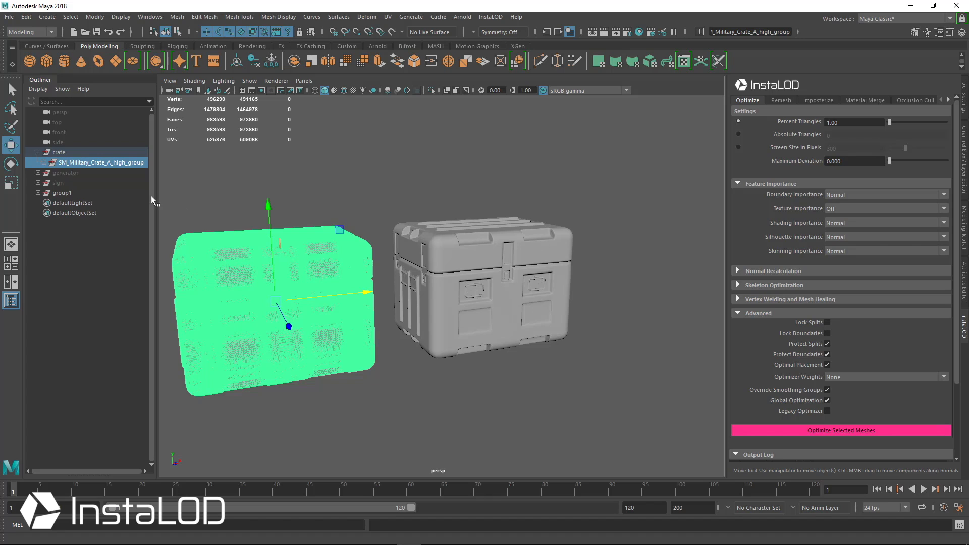
Select group1, the roughly 9,700-triangle crate copy, and orbit to check its wireframe
click(62, 192)
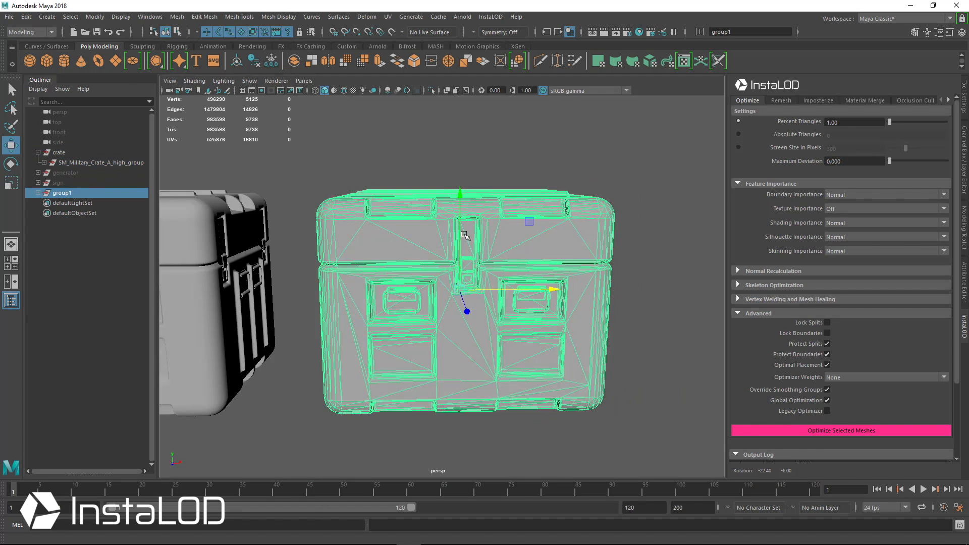
drag(464, 247, 384, 222)
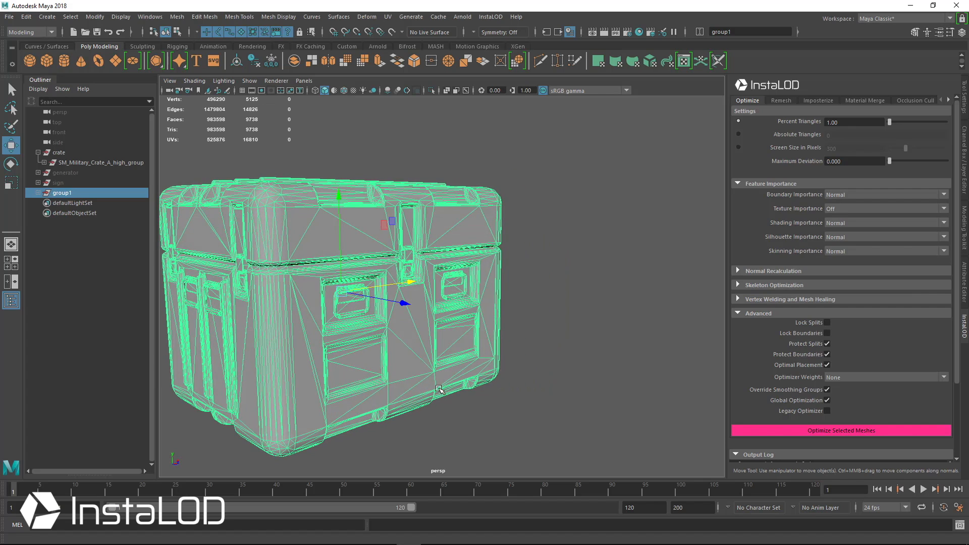
mouse_move(574, 313)
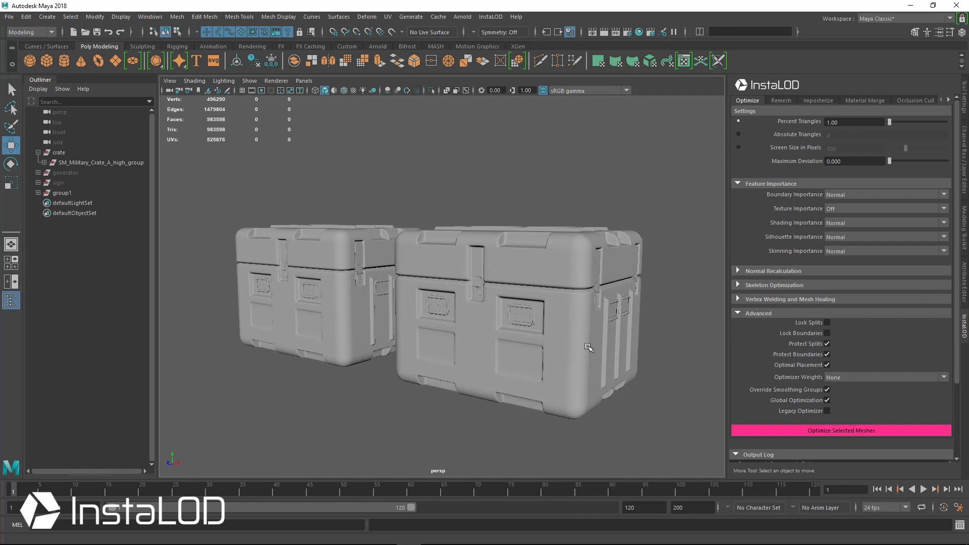
Orbit and zoom around both crates to compare them, then pick a buckle of the original
drag(588, 346, 519, 278)
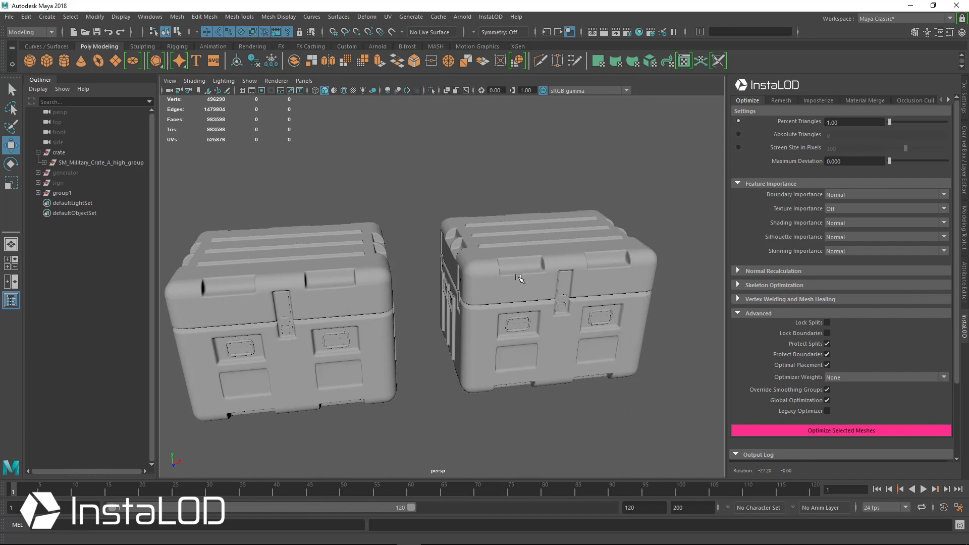
drag(519, 279, 543, 265)
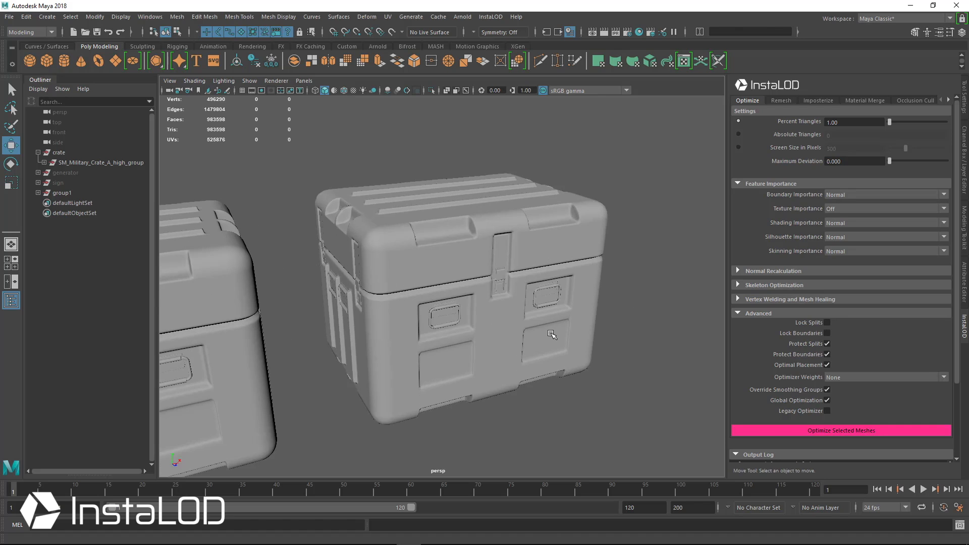
drag(552, 334, 464, 322)
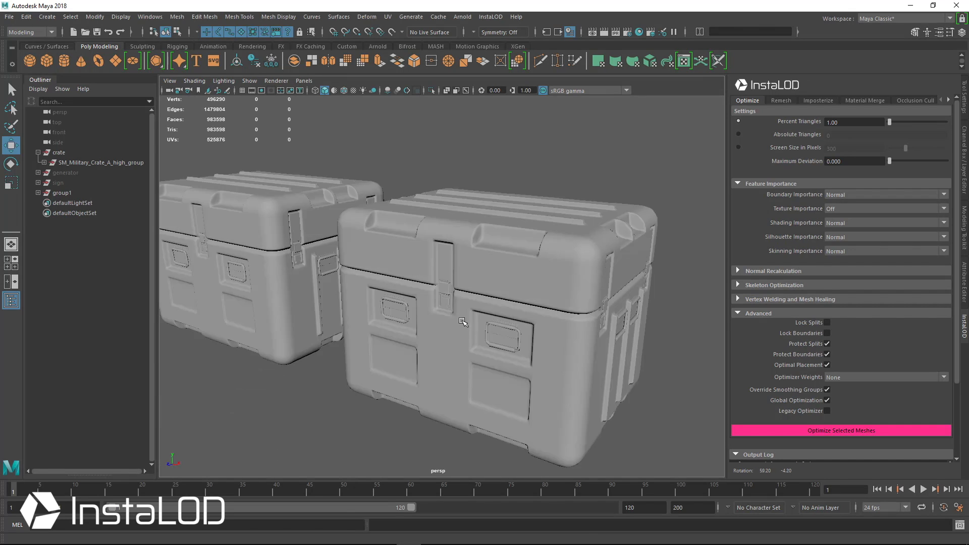
drag(464, 321, 489, 318)
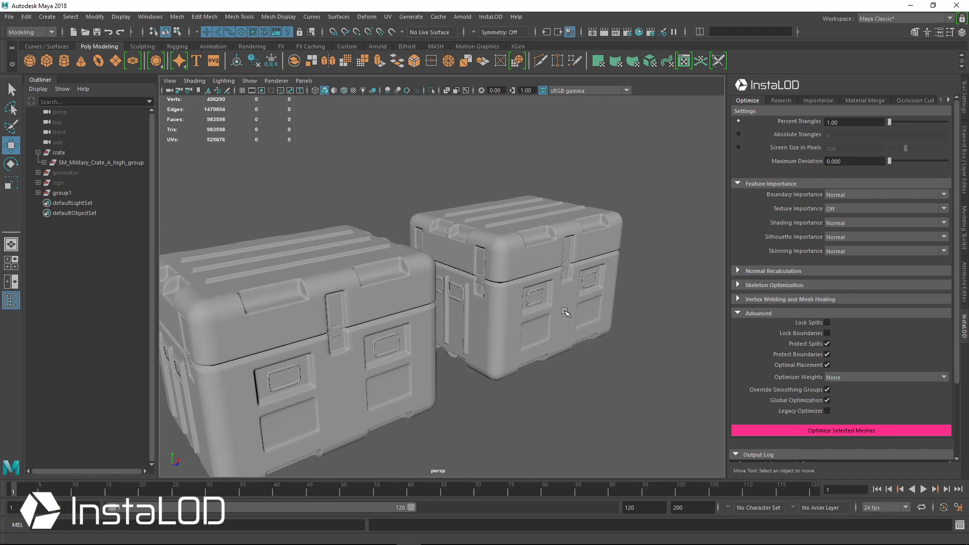
click(37, 162)
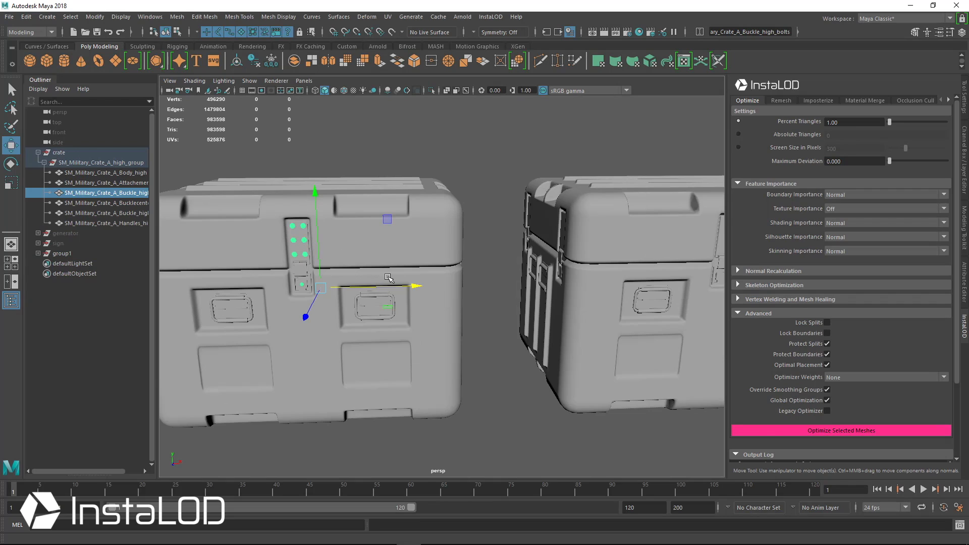
Select group1, the optimized crate copy, showing its low-poly wireframe
click(61, 254)
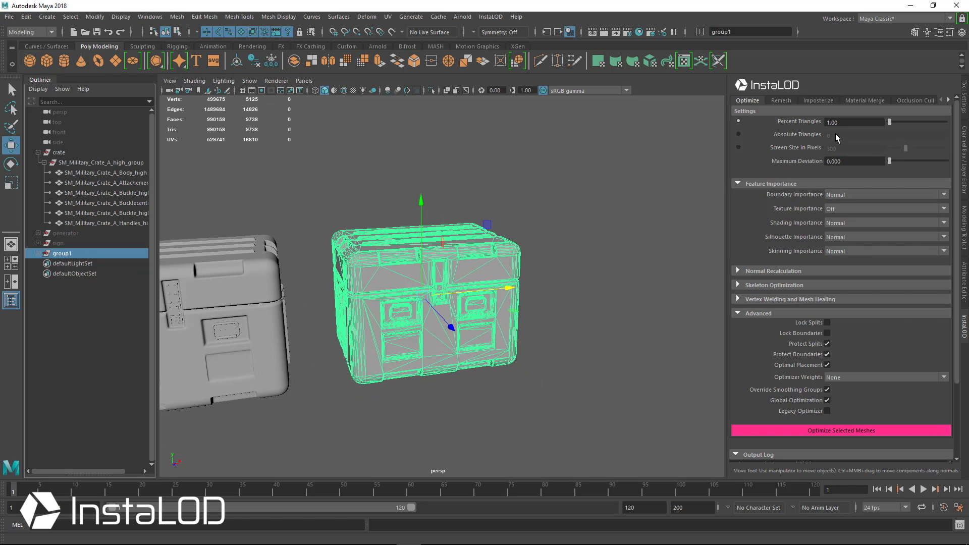
Unwrap the optimized crate's UVs with InstaLOD's UV tab and review the layout in the UV Editor
click(951, 100)
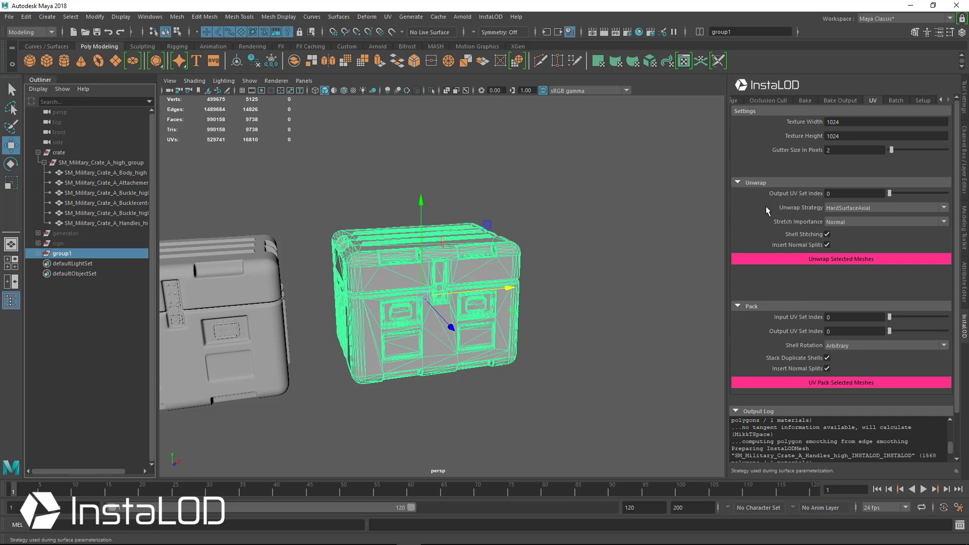
click(885, 208)
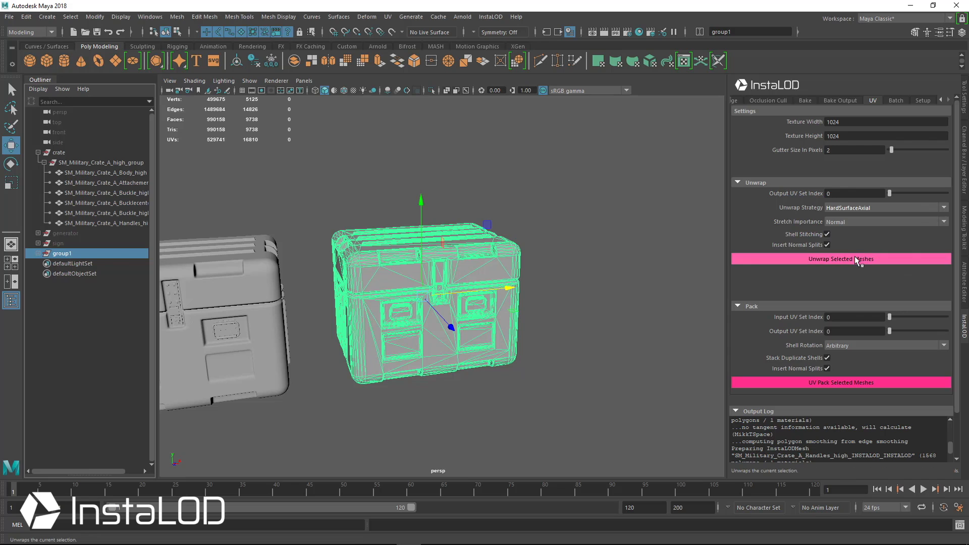
click(840, 258)
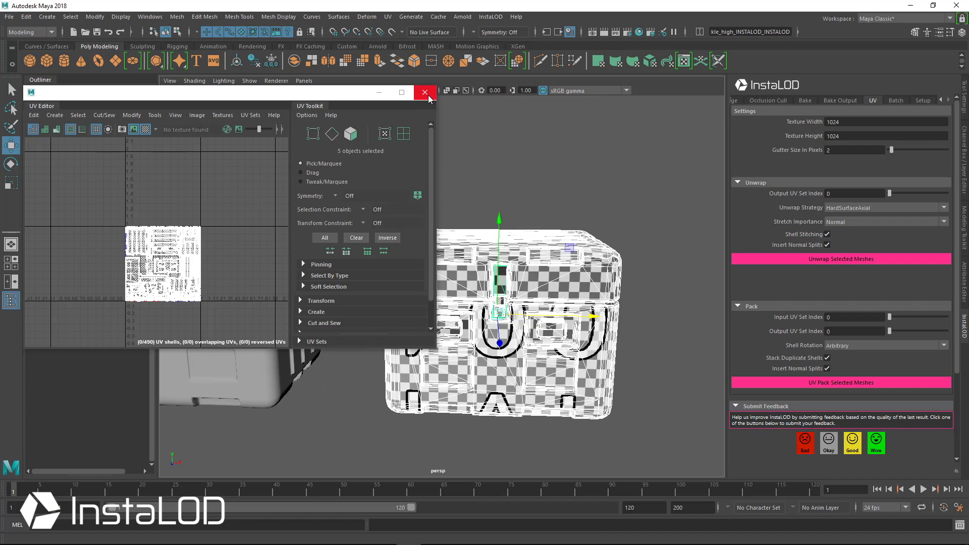
click(425, 92)
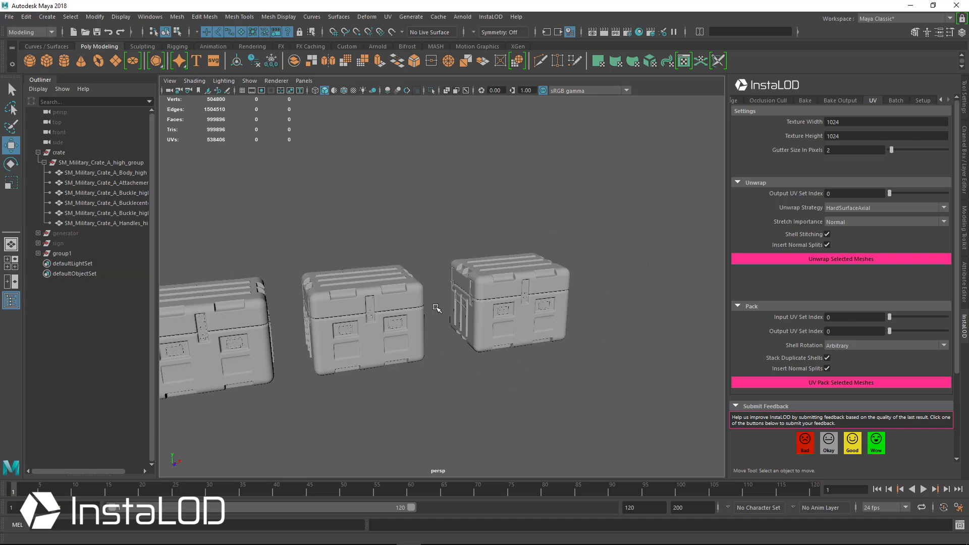
Hide the crates and unhide the high-poly generator group in the Outliner
click(62, 254)
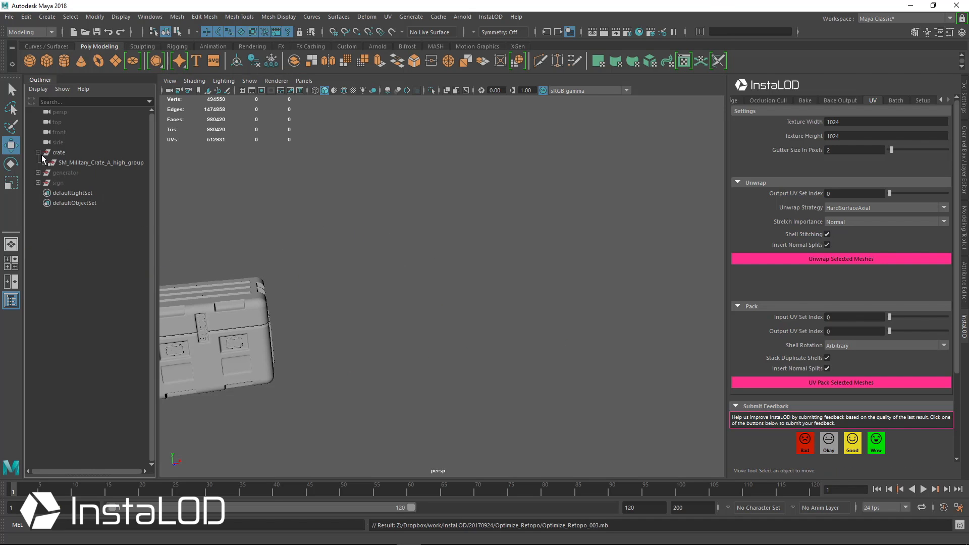
click(64, 163)
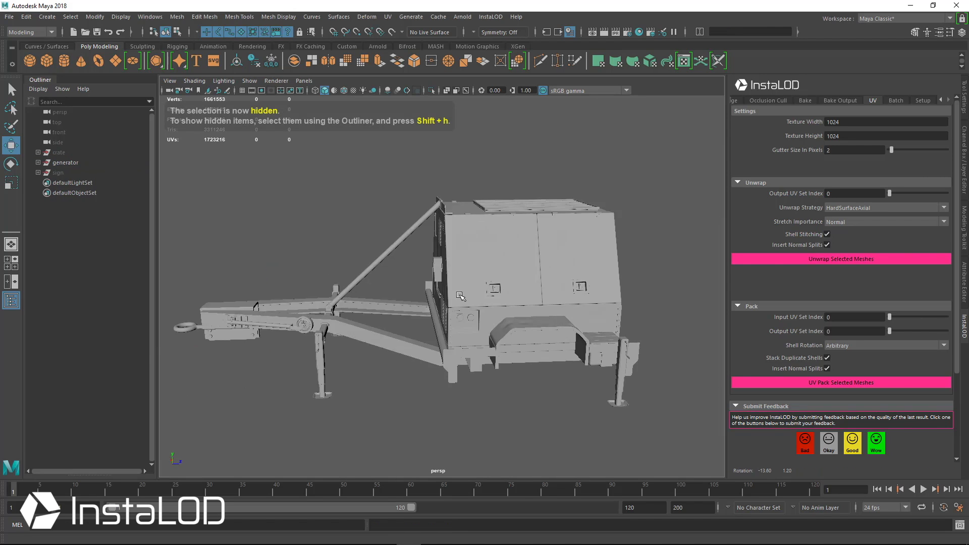
click(64, 162)
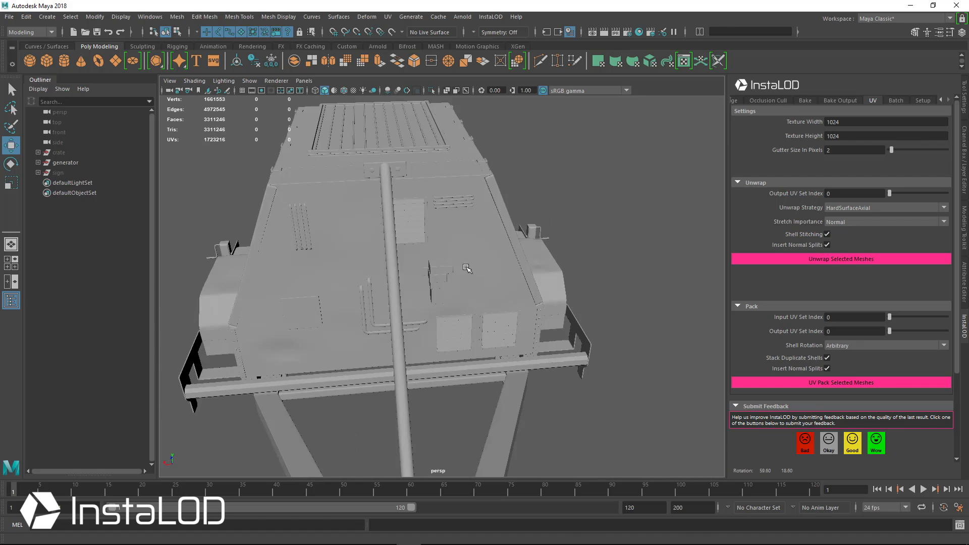
Orbit and zoom around the 3.3-million-triangle generator to inspect its housing
drag(467, 268, 553, 387)
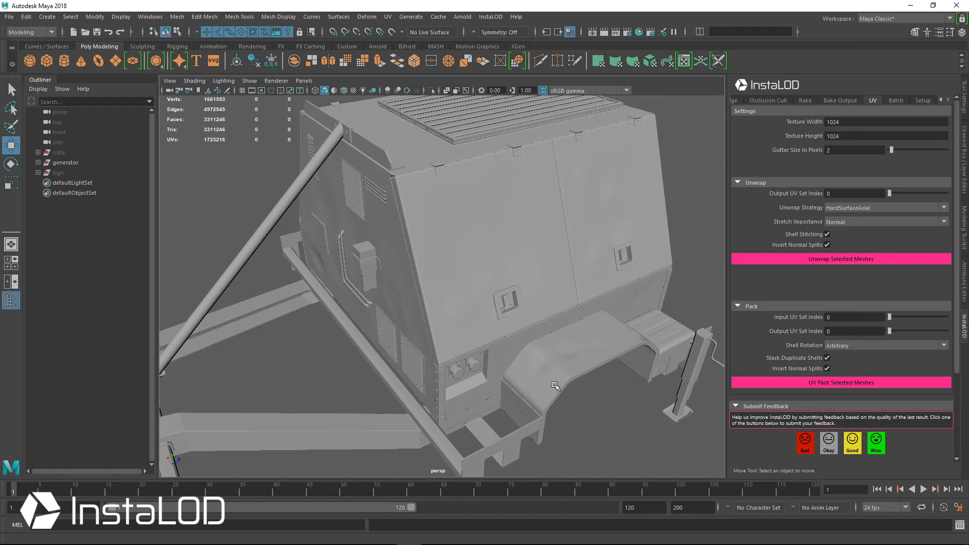
drag(556, 384, 349, 377)
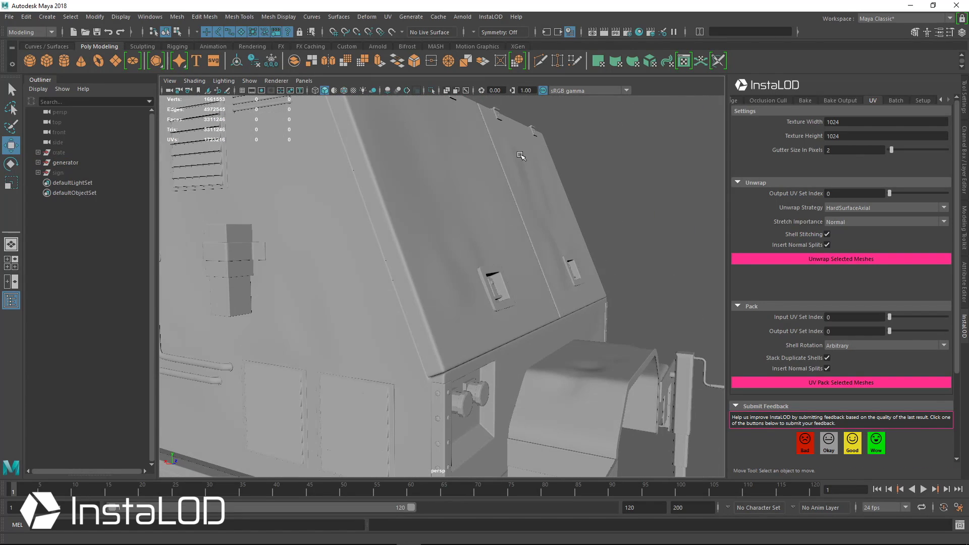
drag(522, 155, 445, 315)
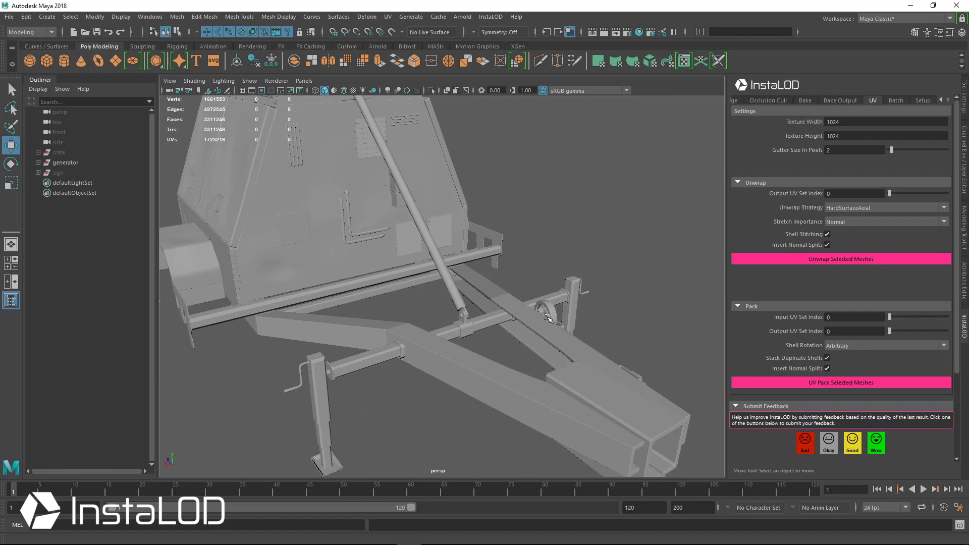
mouse_move(510, 324)
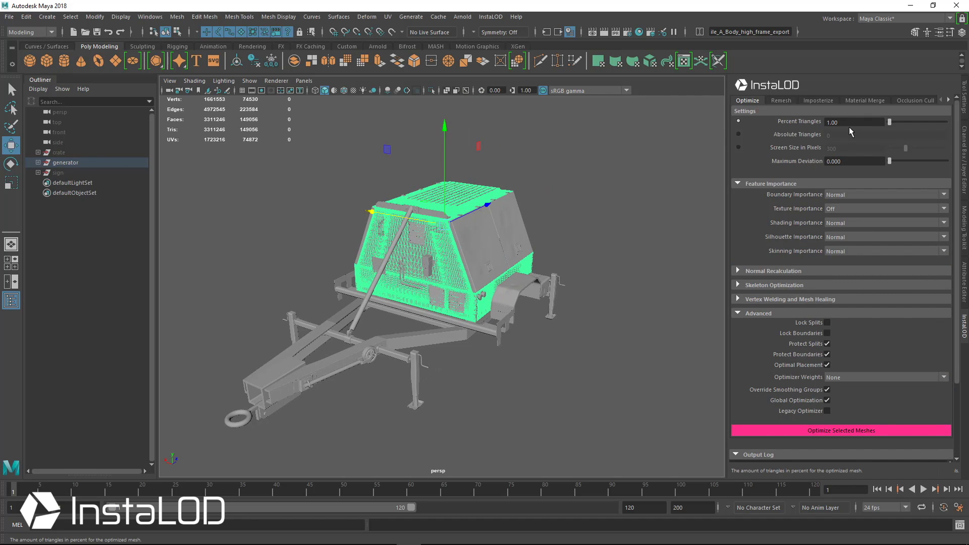
mouse_move(797, 208)
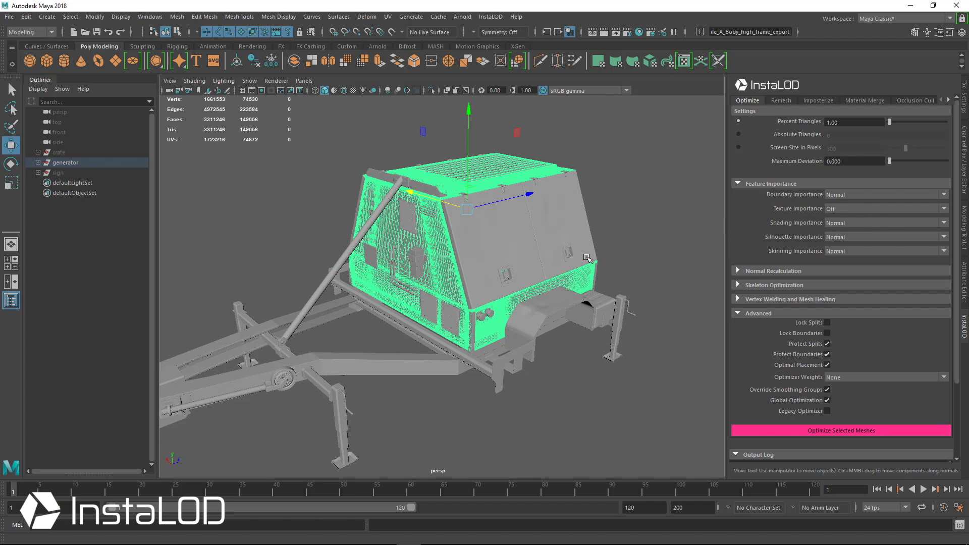
Select the whole generator group and run Optimize Selected Meshes at 1 percent triangles
click(840, 430)
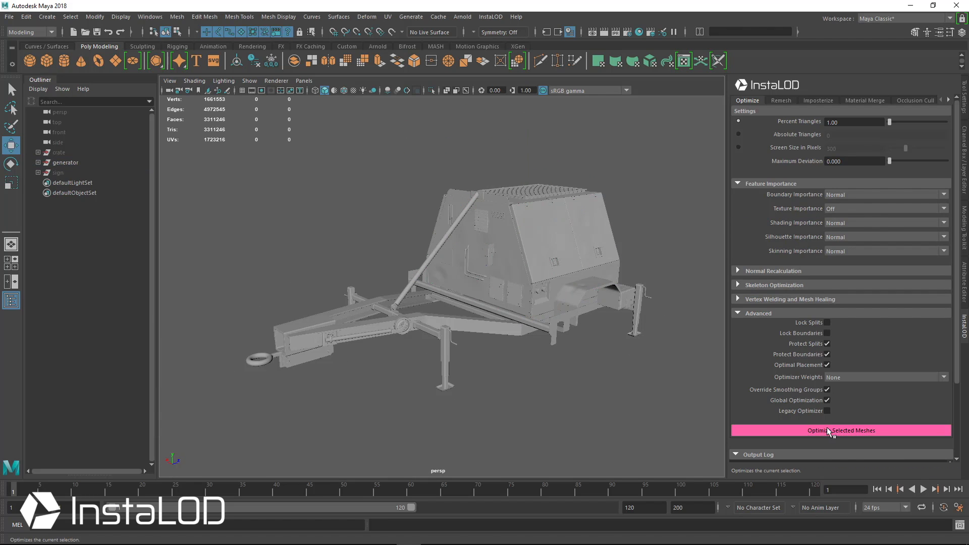
click(840, 430)
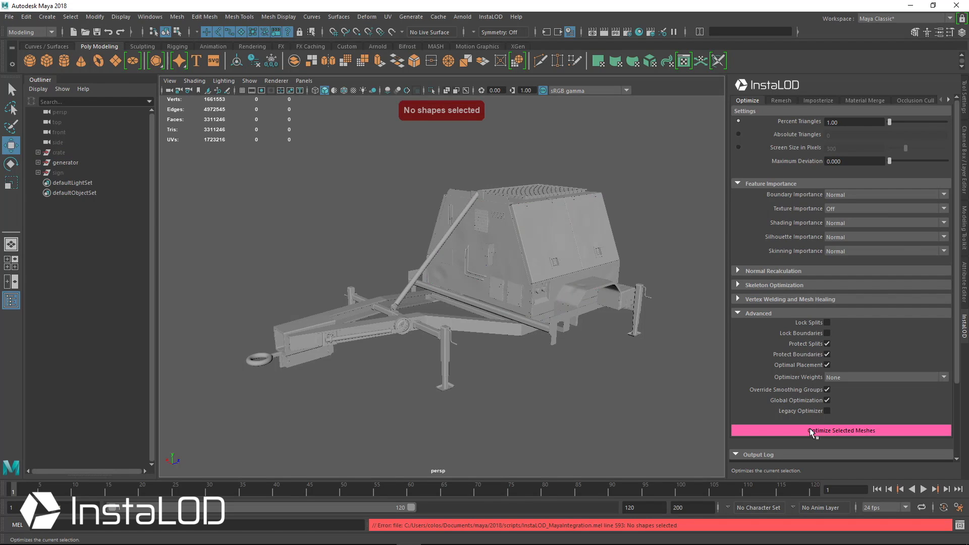
click(65, 162)
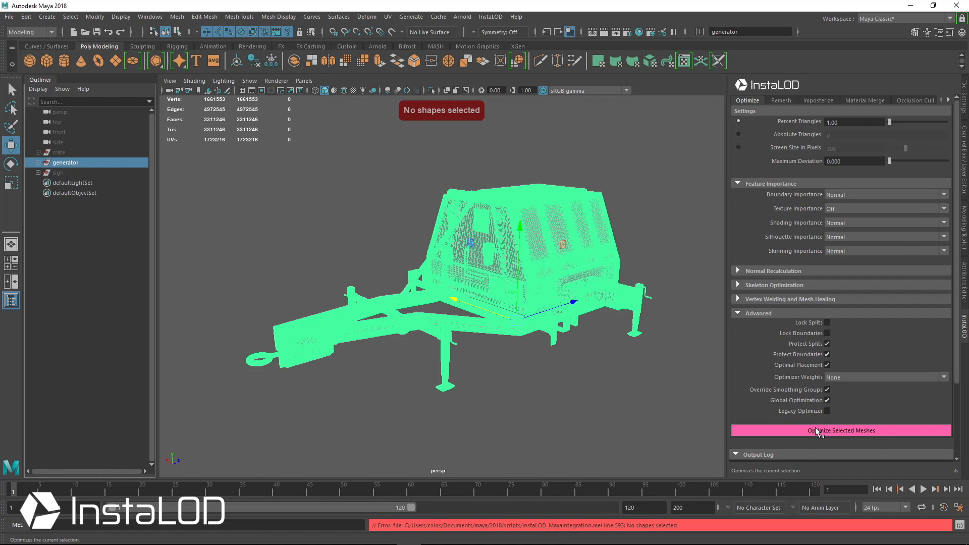
click(840, 430)
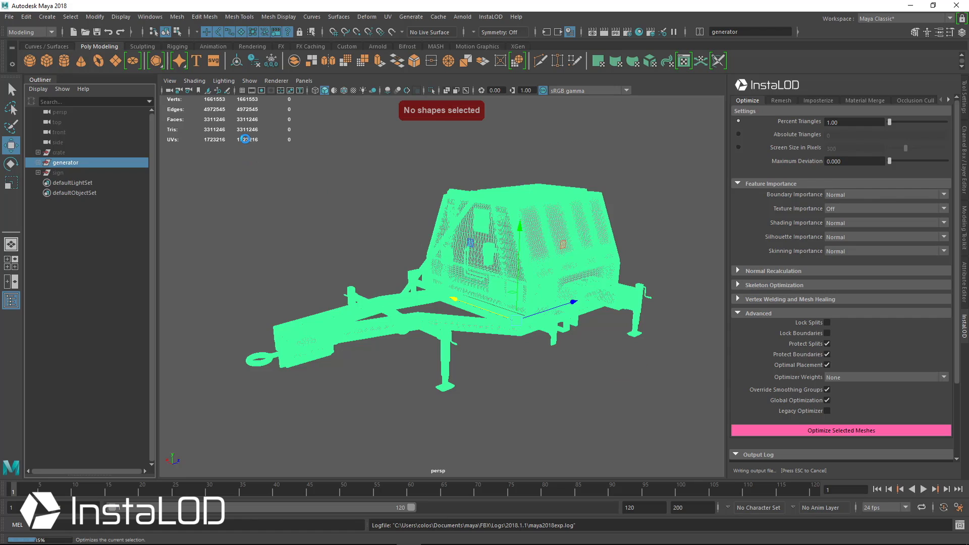
click(841, 430)
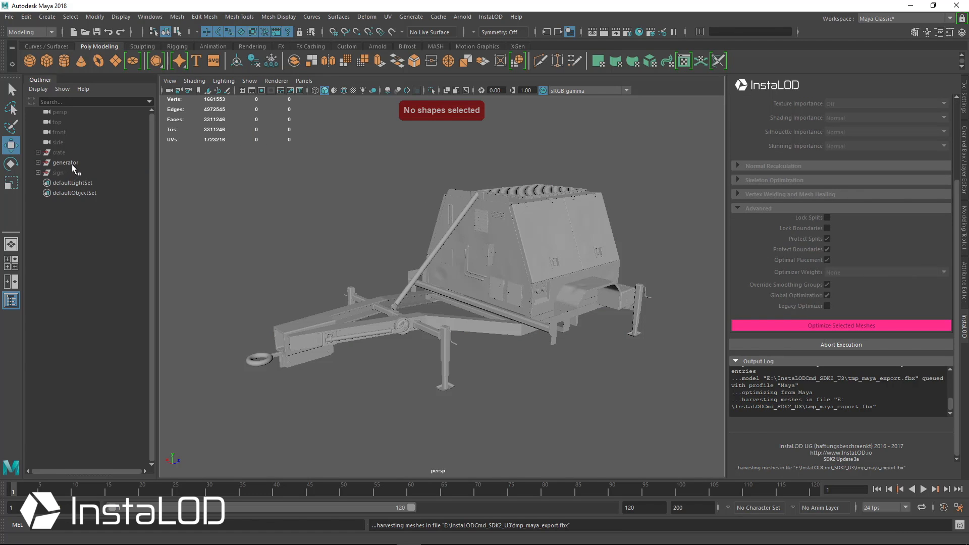
Inspect the generator's housing corner and lower side panels while optimization runs
click(65, 161)
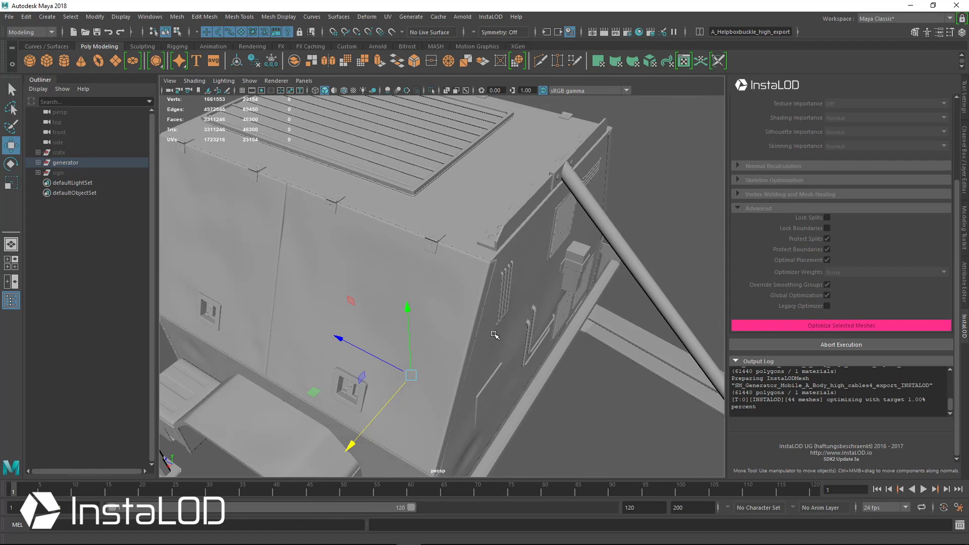
drag(495, 334, 532, 290)
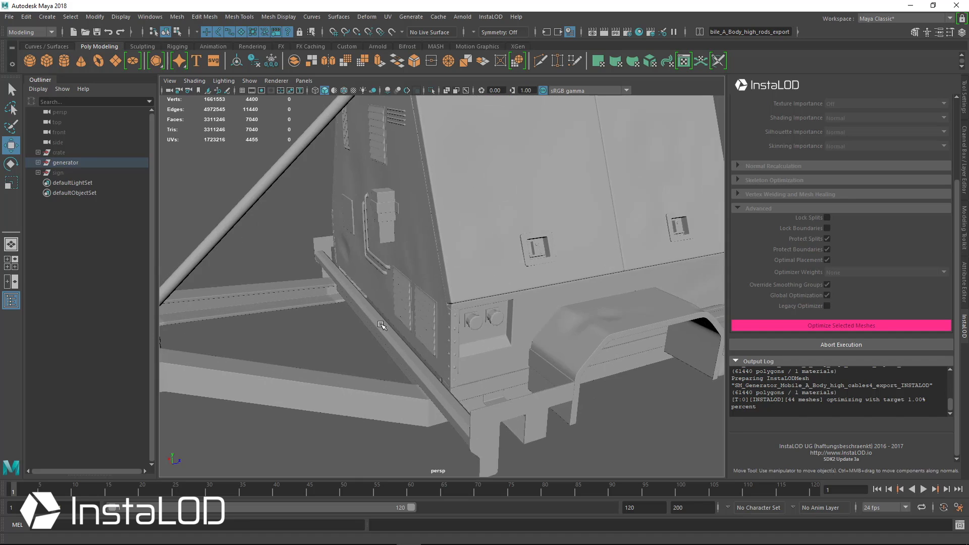
drag(382, 324, 580, 321)
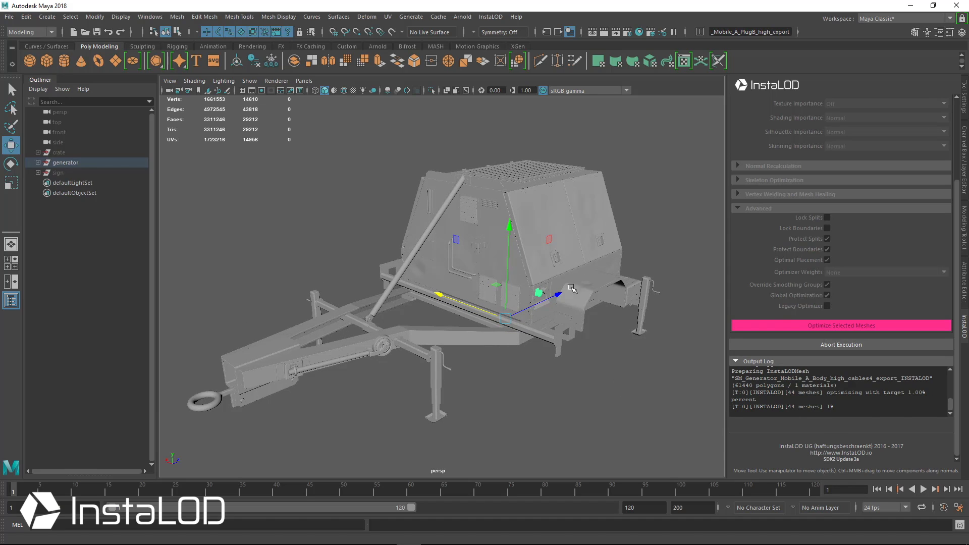
mouse_move(665, 345)
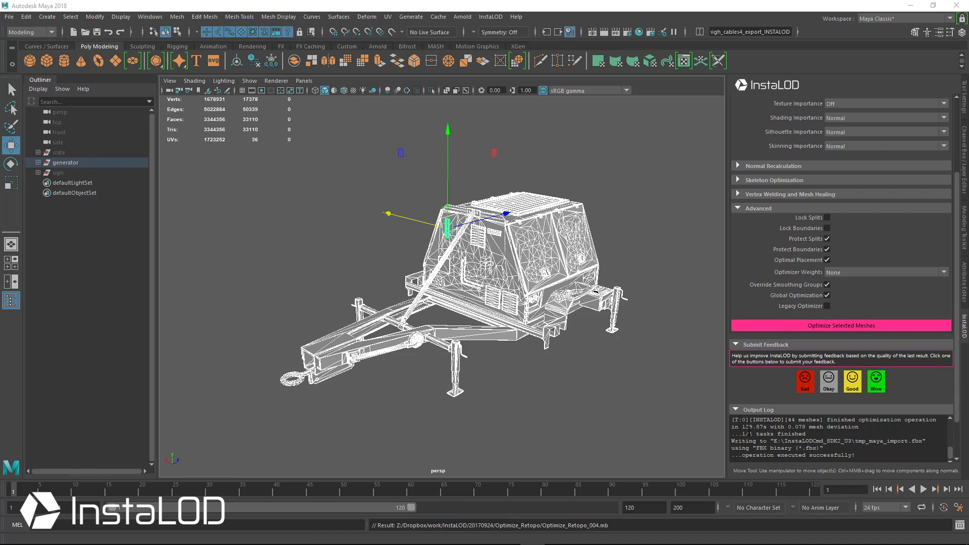
mouse_move(653, 345)
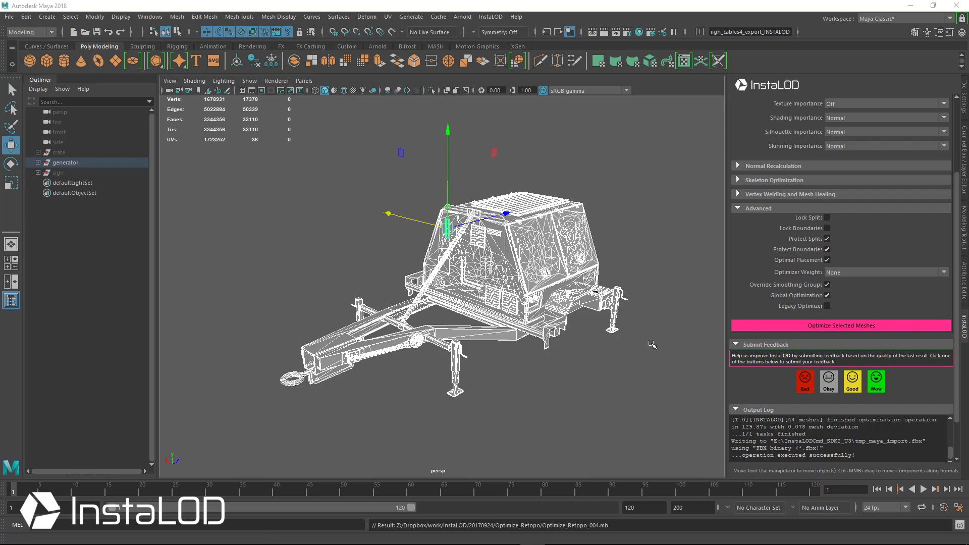
mouse_move(268, 152)
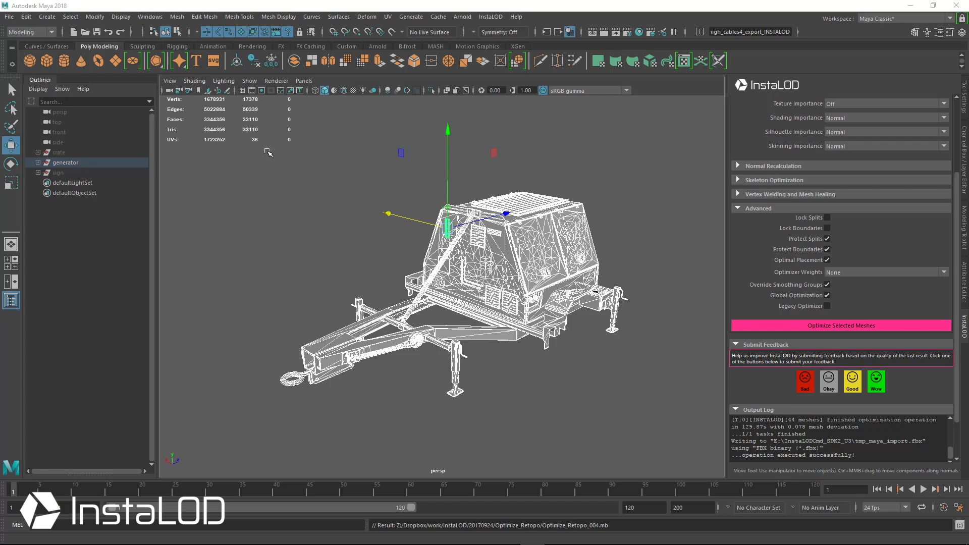
mouse_move(38, 101)
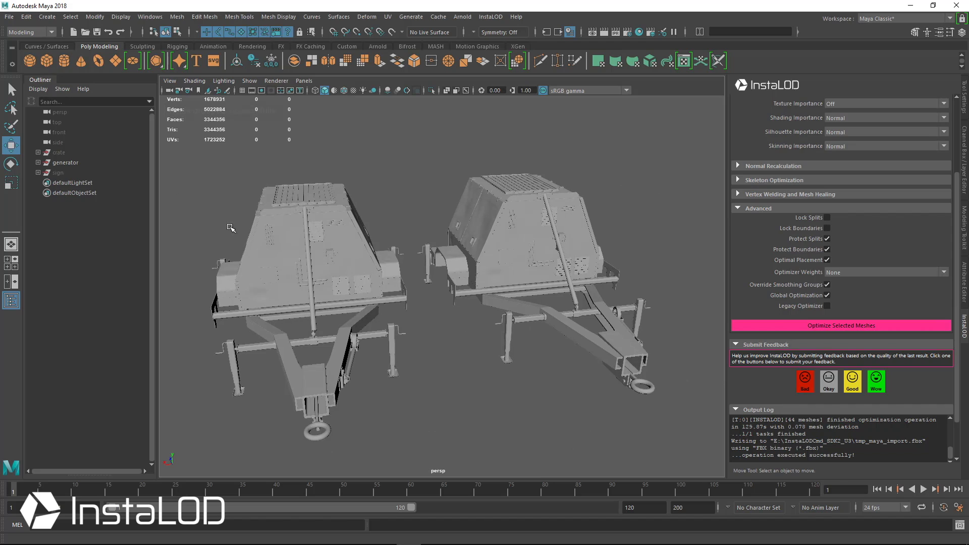
Select the InstaLOD-optimized generator copy group1, showing 33,110 triangles in the HUD
click(38, 161)
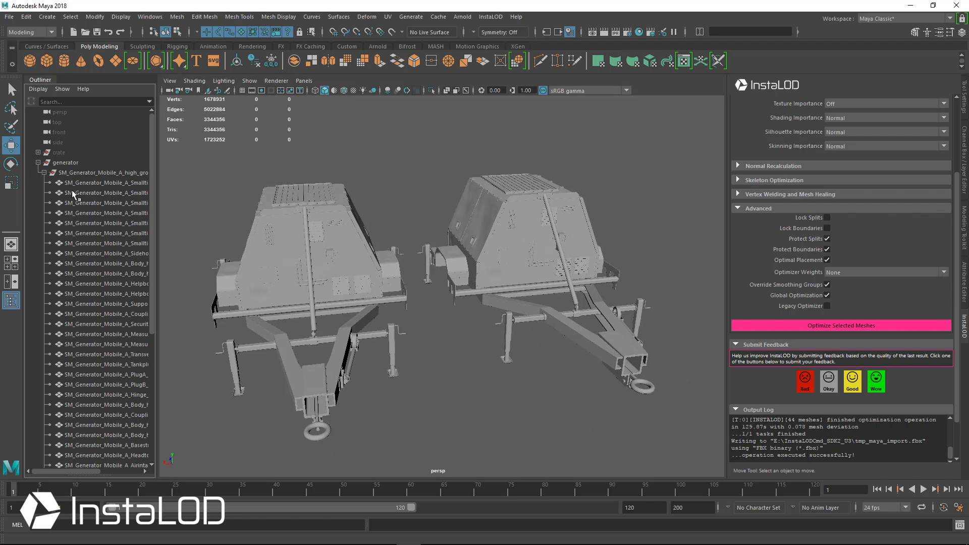
click(74, 425)
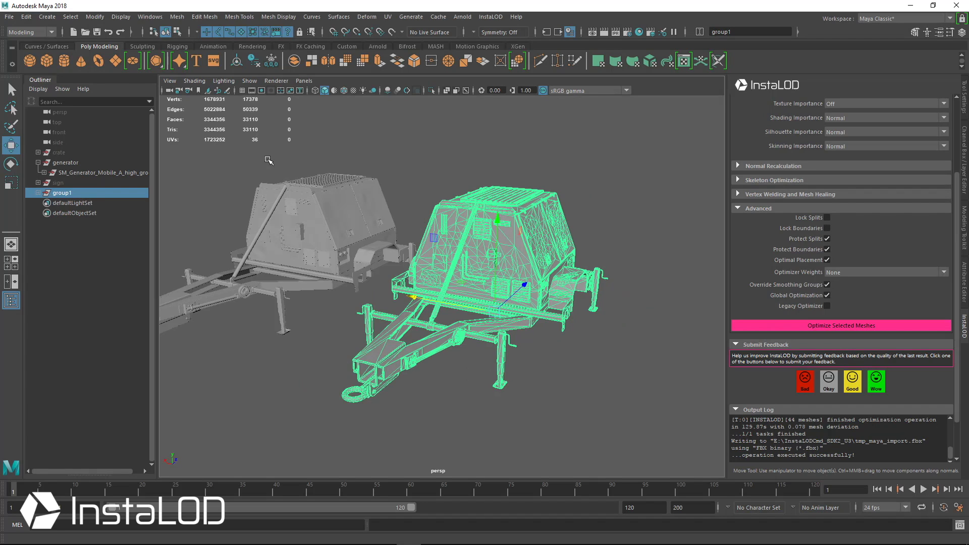
mouse_move(367, 192)
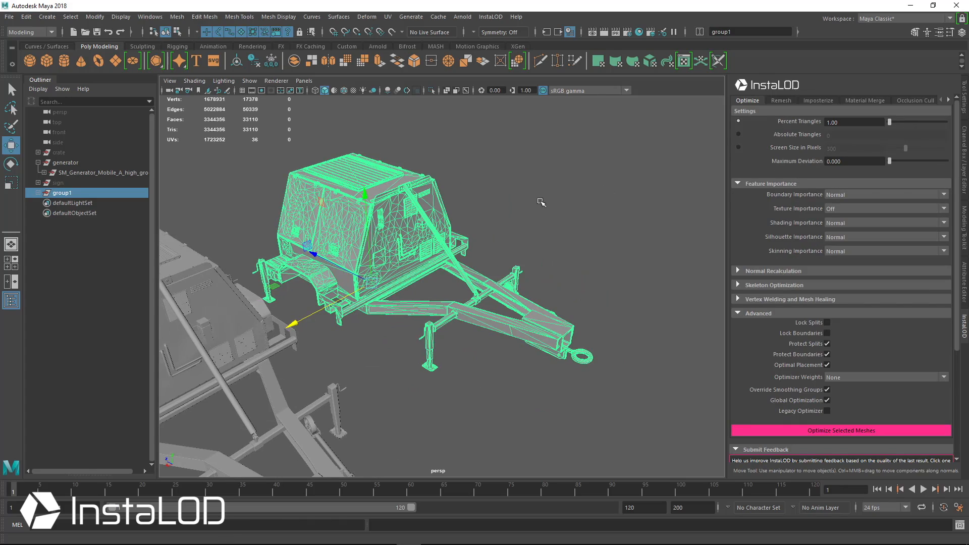
drag(541, 202, 596, 213)
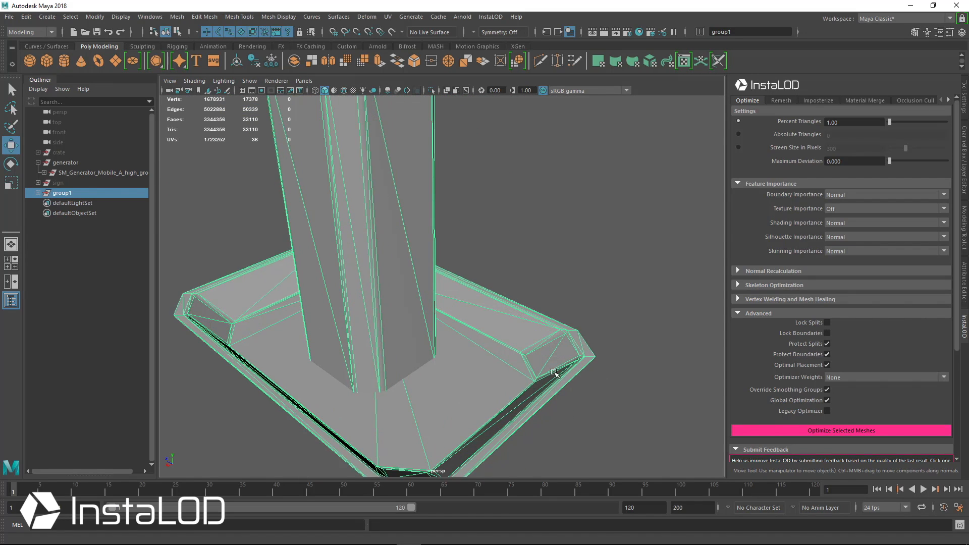
click(840, 430)
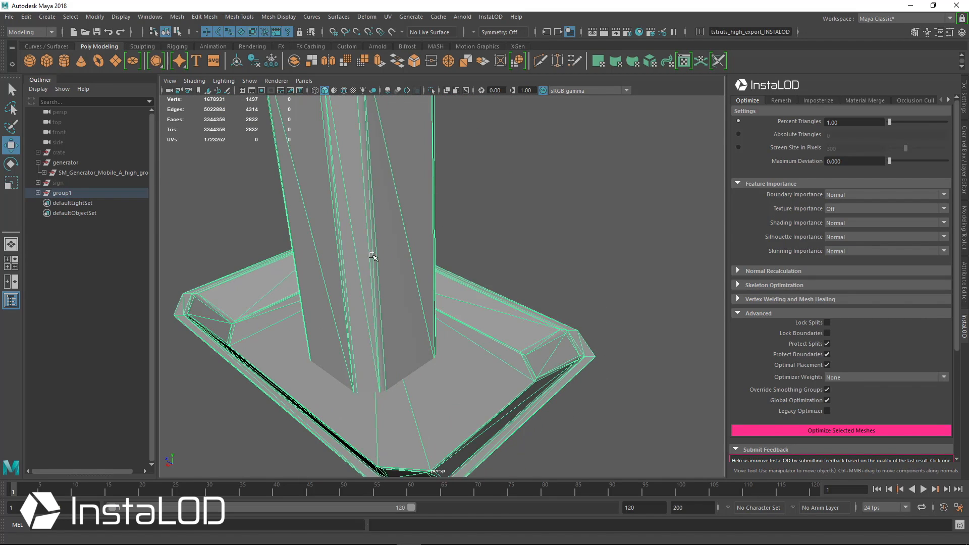
mouse_move(487, 375)
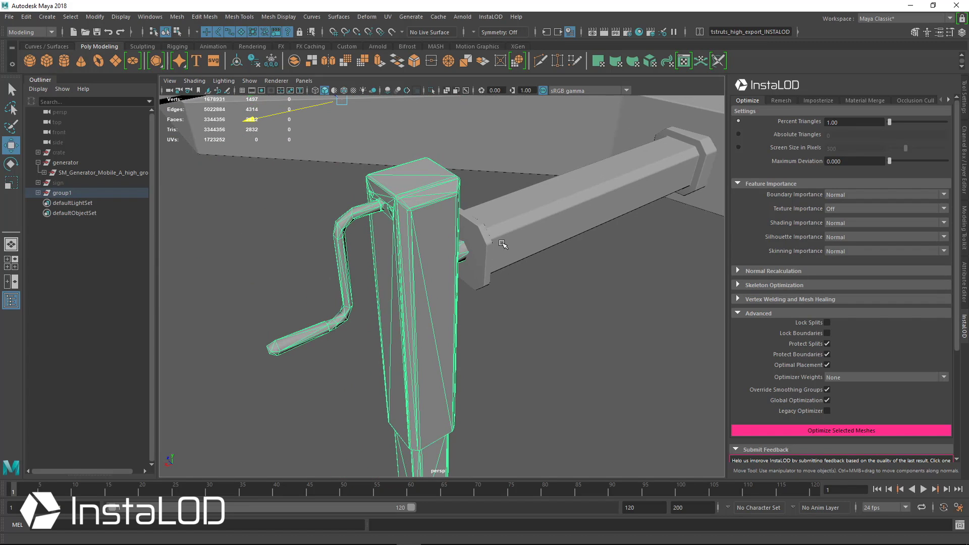
drag(503, 245, 469, 324)
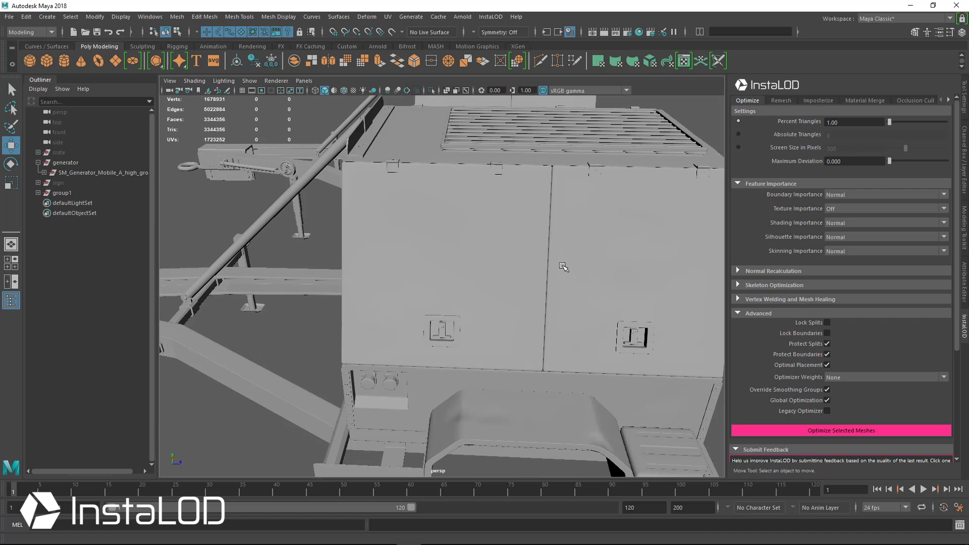
drag(563, 266, 592, 226)
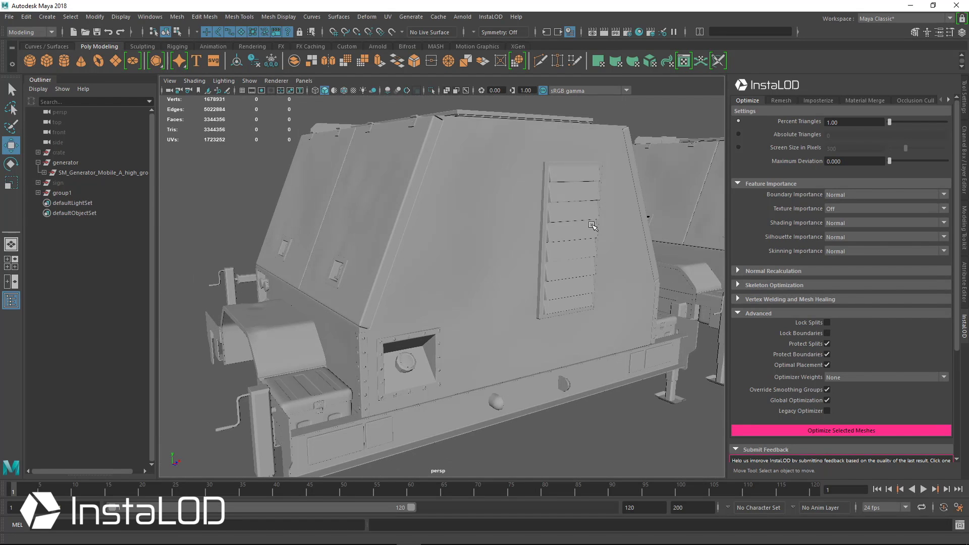
drag(593, 226, 547, 272)
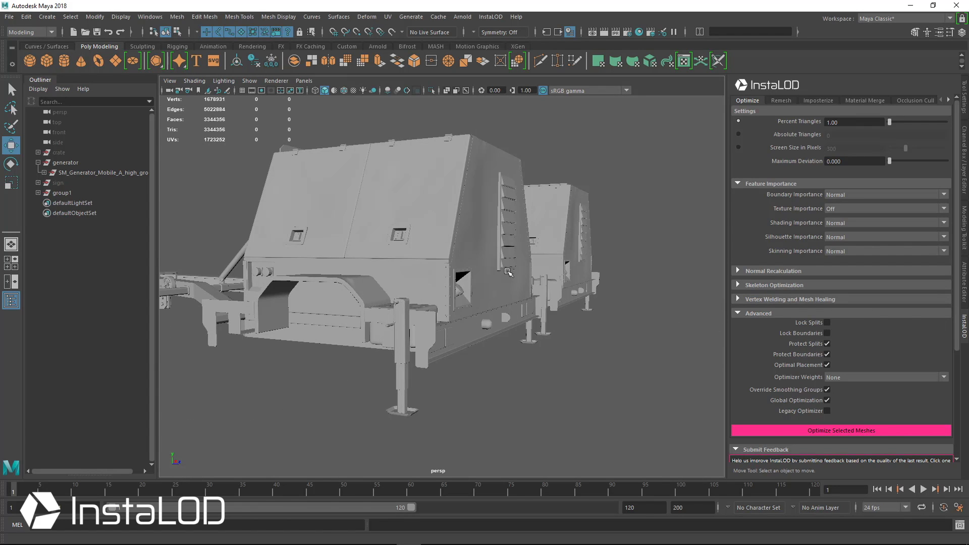
drag(506, 272, 535, 276)
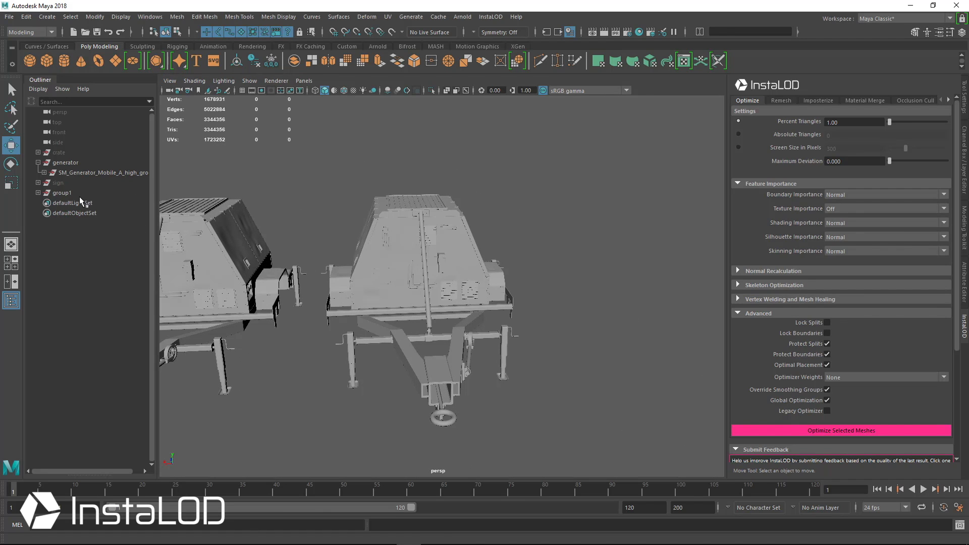
Re-optimize the 33,110-triangle generator copy with an absolute target of 15000 triangles
click(63, 192)
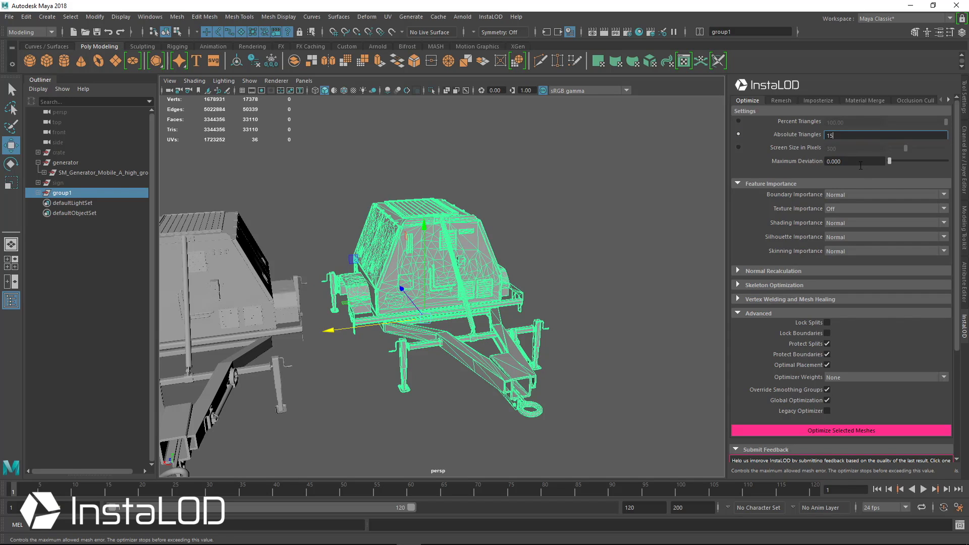
text(15000)
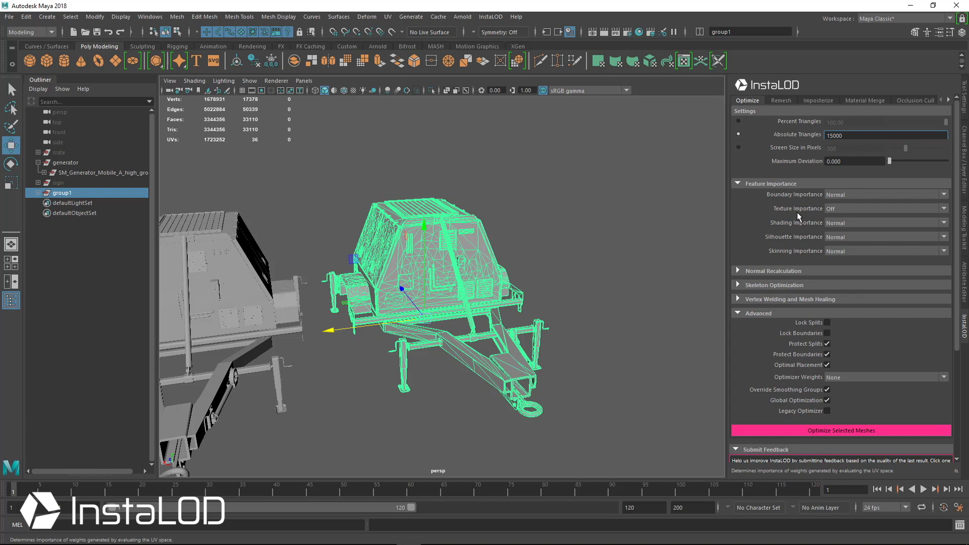
mouse_move(495, 237)
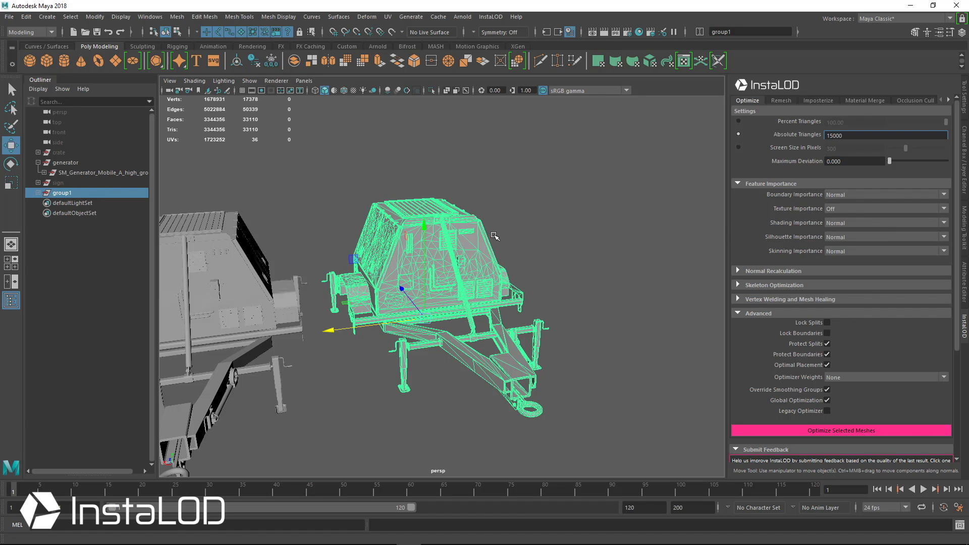
drag(495, 235, 370, 266)
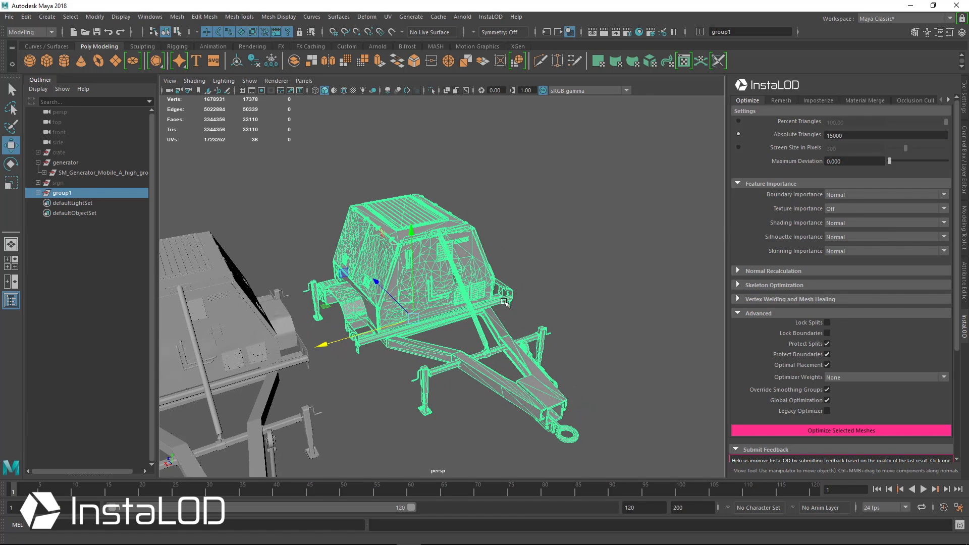
drag(506, 303, 642, 128)
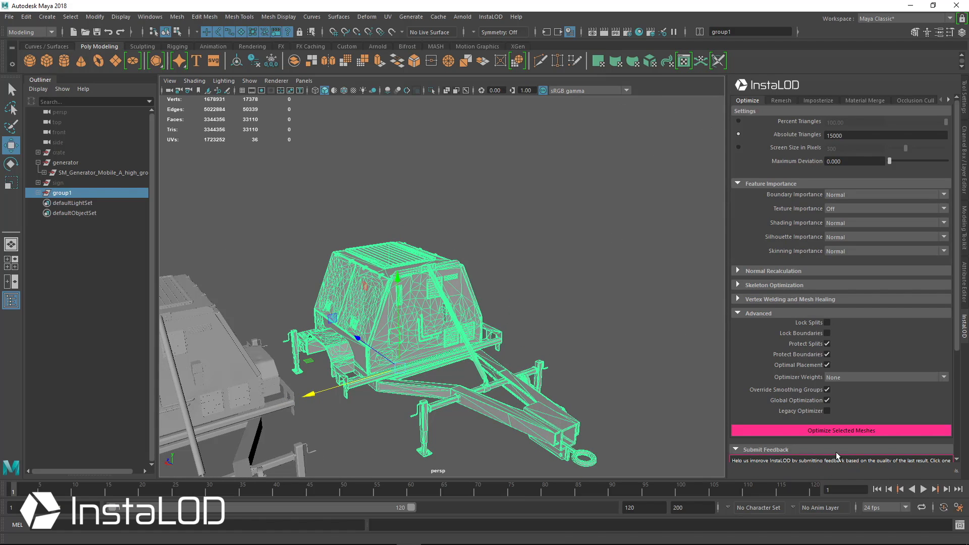
click(841, 430)
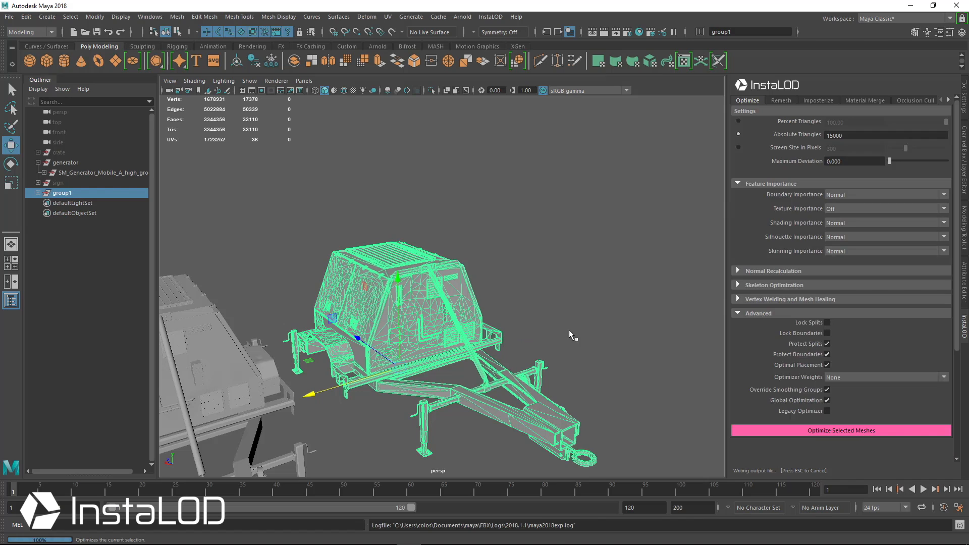
Inspect the third 15,000-triangle copy's tow bar and 1,608-triangle legs in wireframe
click(840, 430)
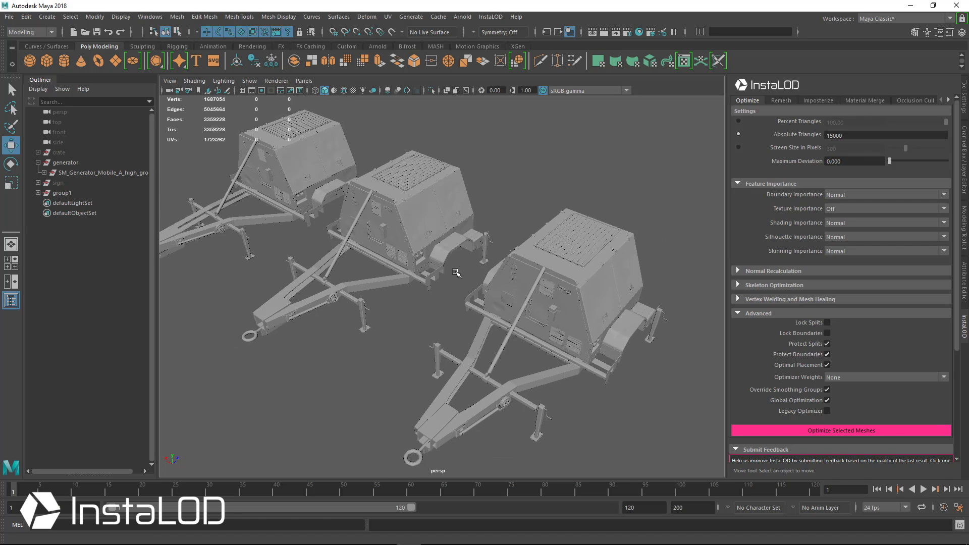
drag(455, 273, 434, 208)
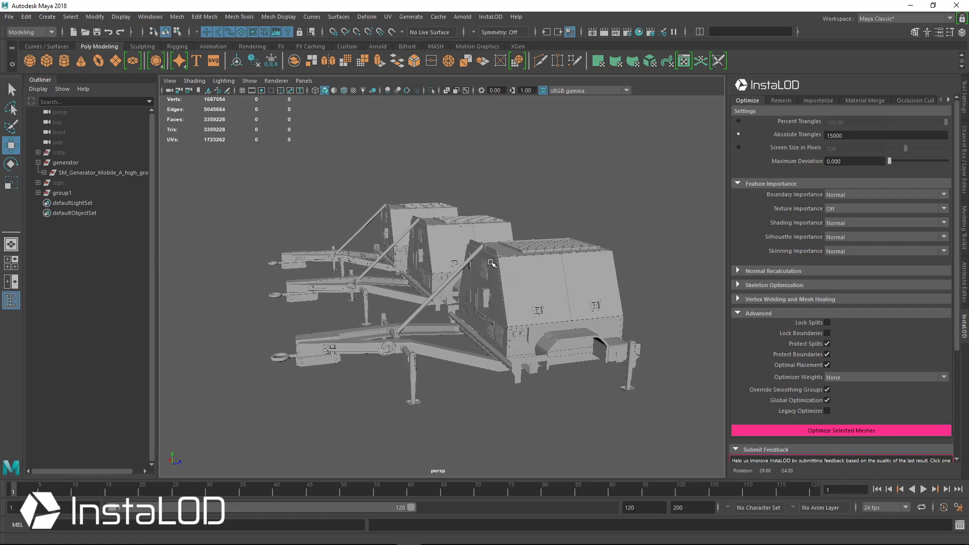
drag(492, 266, 332, 265)
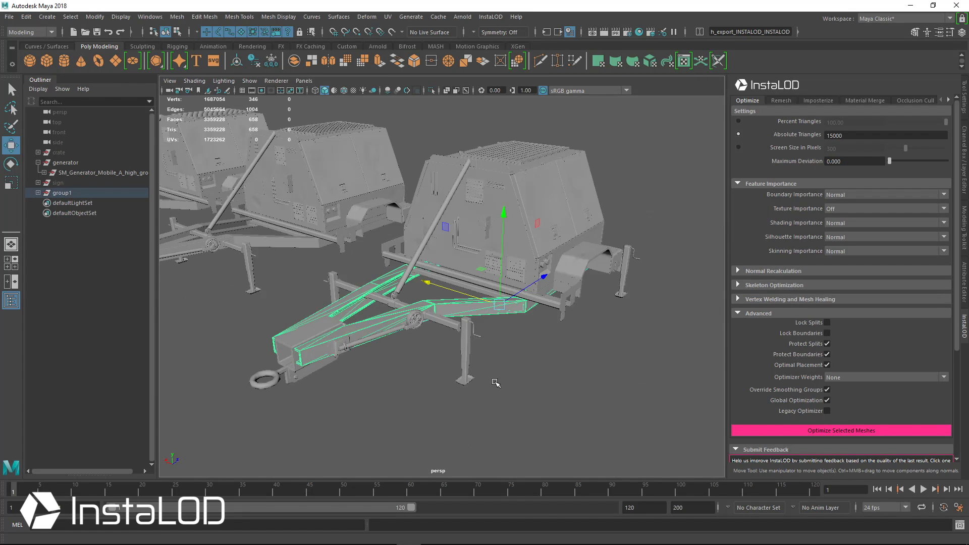
scroll(down, 3)
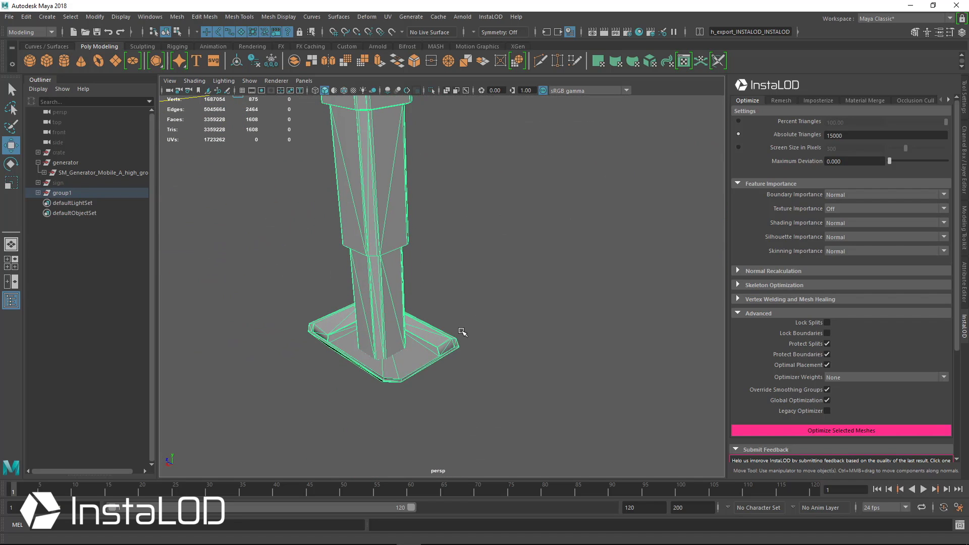
drag(462, 332, 516, 244)
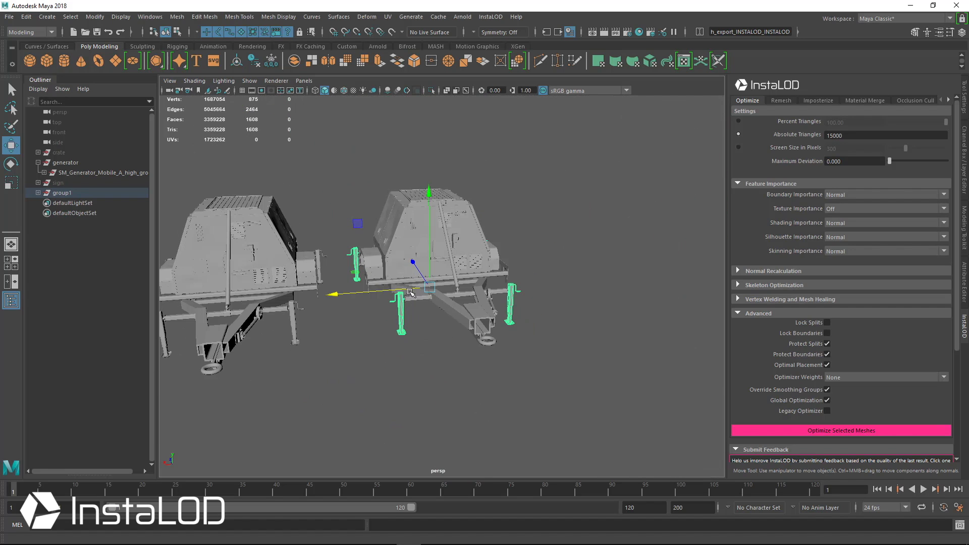
Group the 15,000-triangle copy's parts and run InstaLOD's Unwrap Selected Meshes on them
click(63, 192)
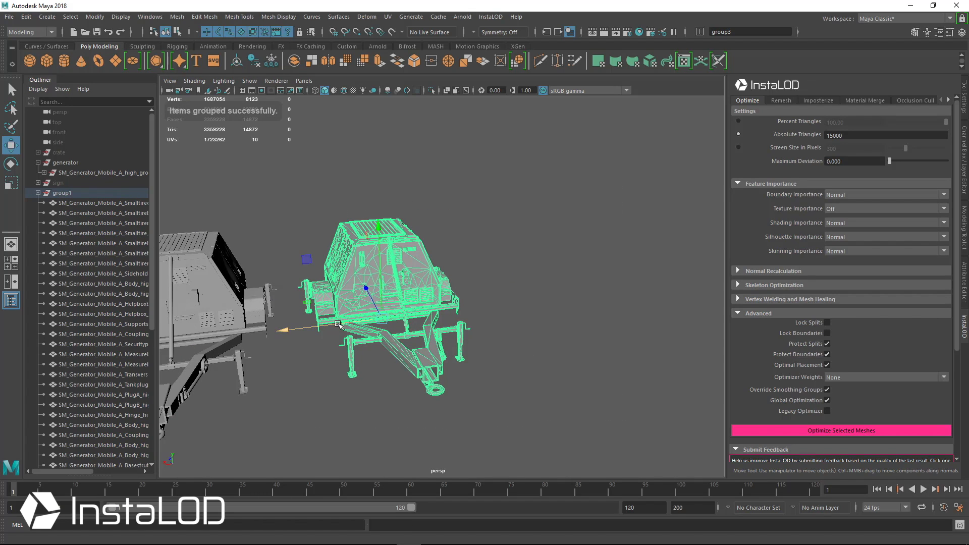
click(61, 192)
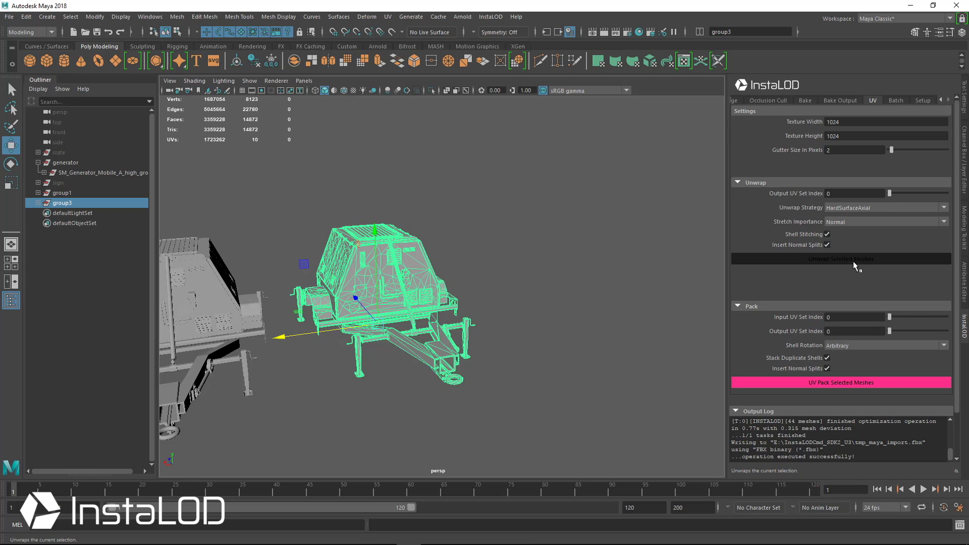
click(839, 258)
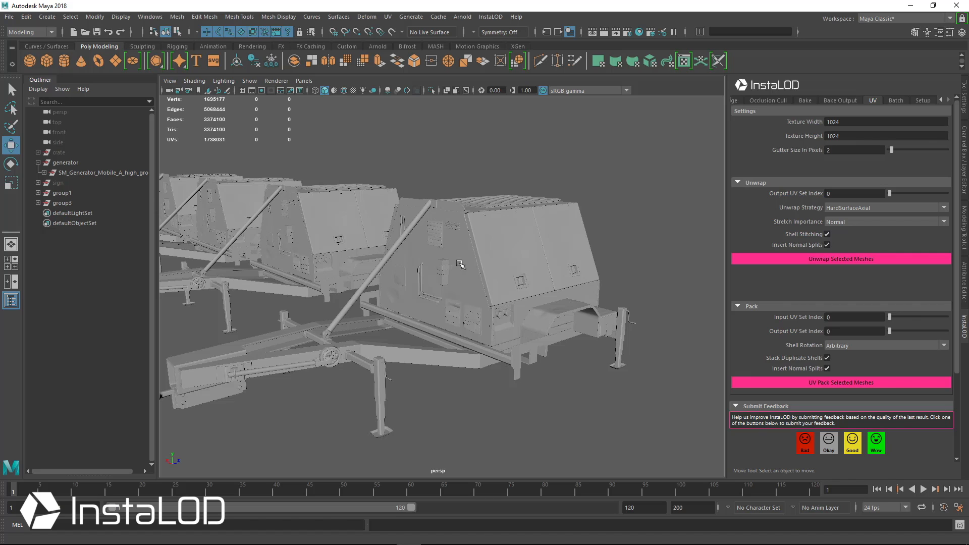
mouse_move(574, 312)
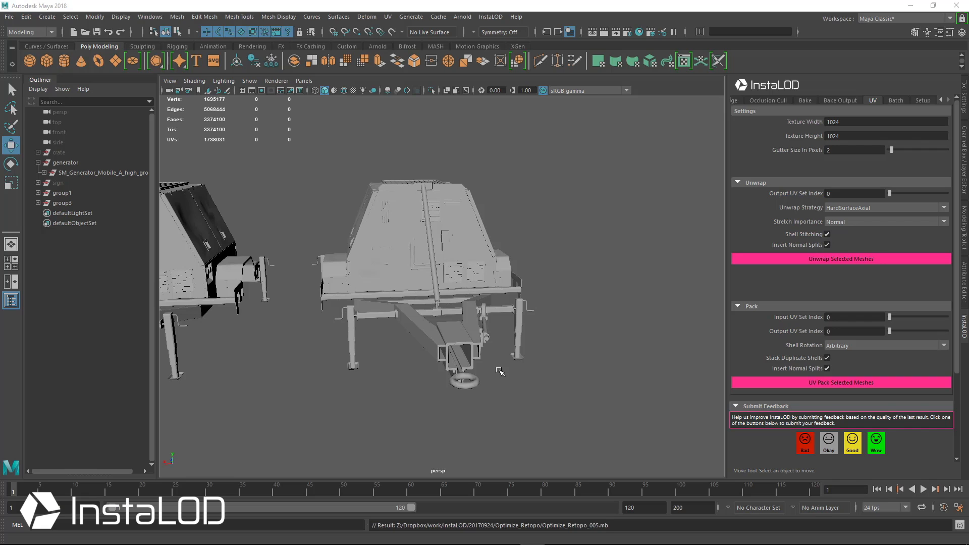
Hide the generators with H, leaving only the high-poly sign, and look it over
click(62, 193)
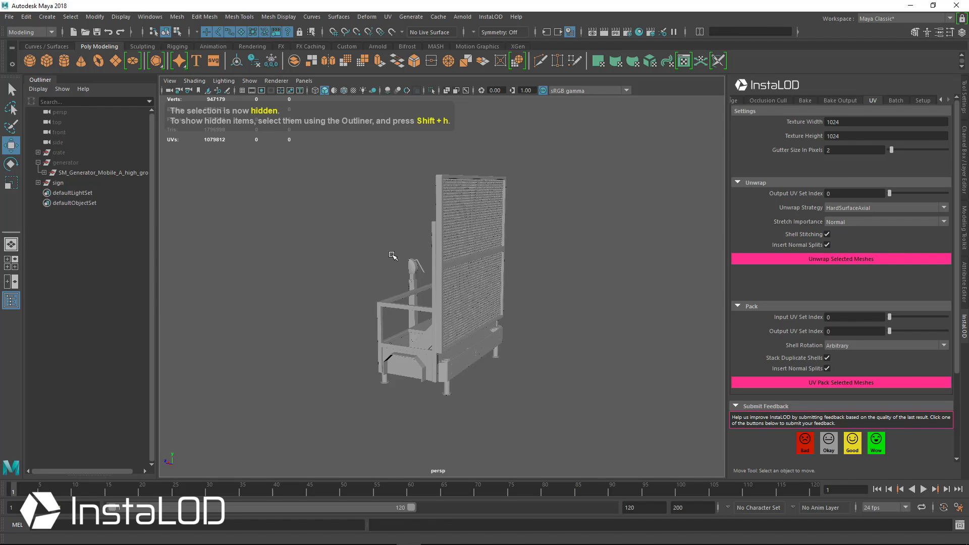
scroll(down, 3)
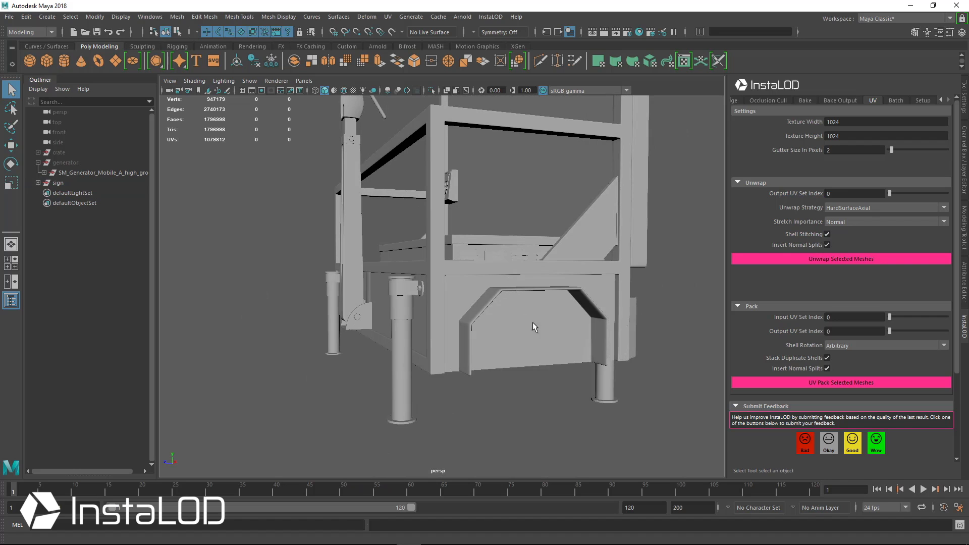
click(59, 183)
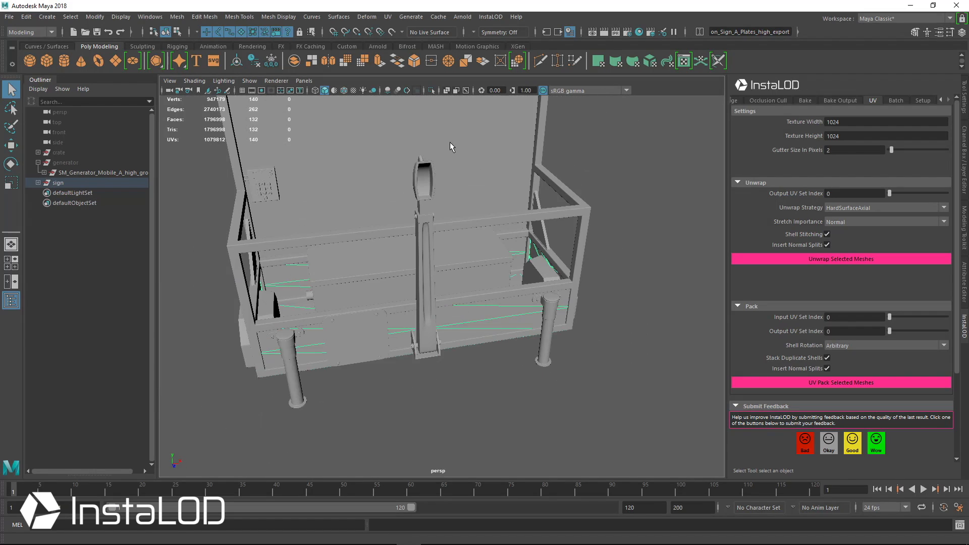
click(432, 90)
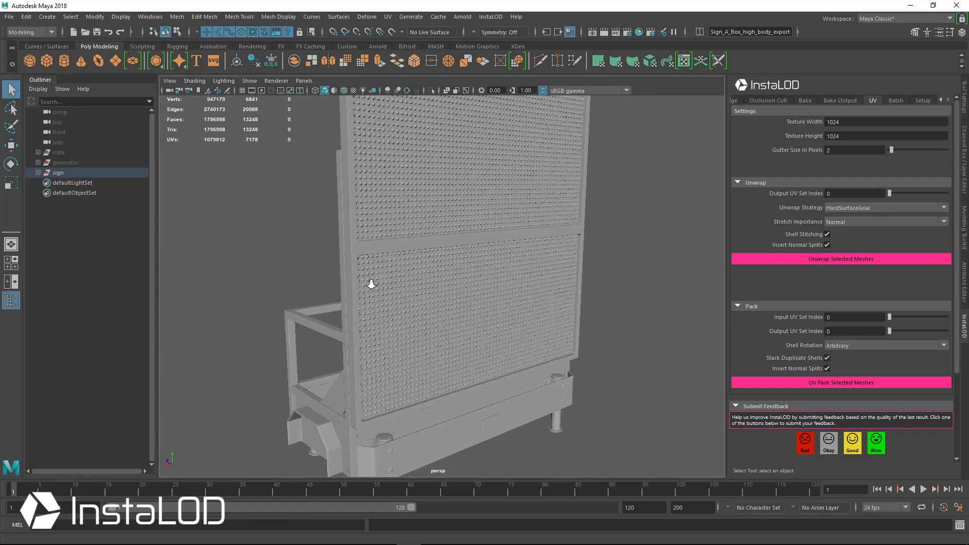
drag(370, 284, 414, 278)
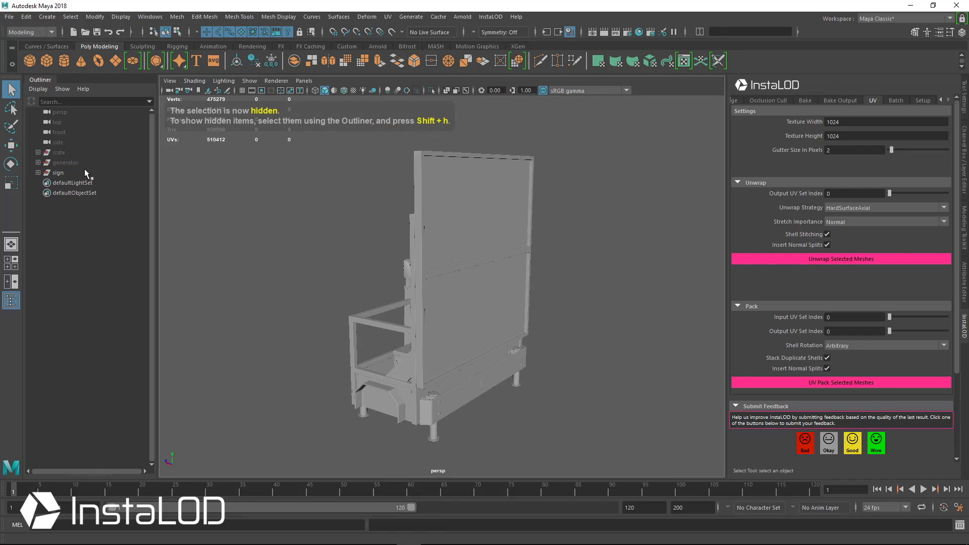
click(58, 172)
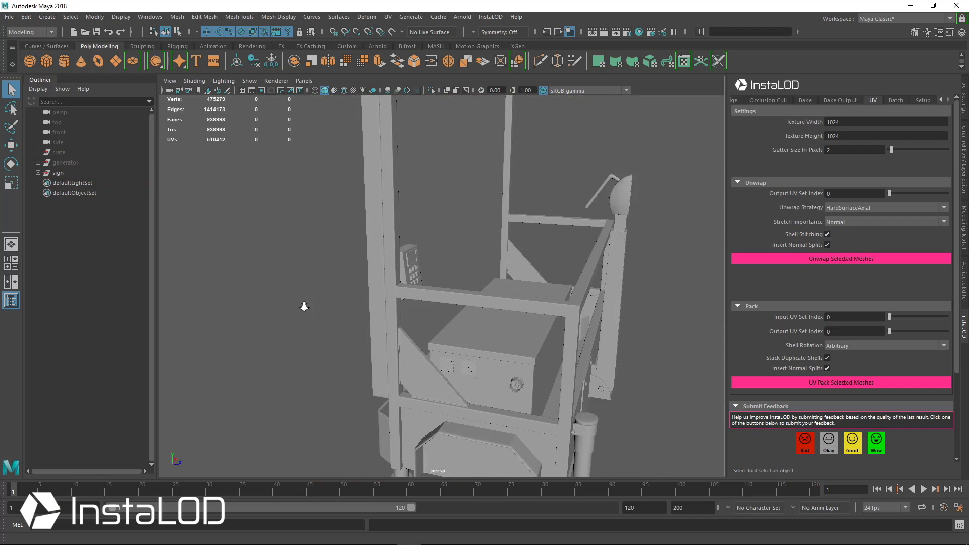
click(58, 172)
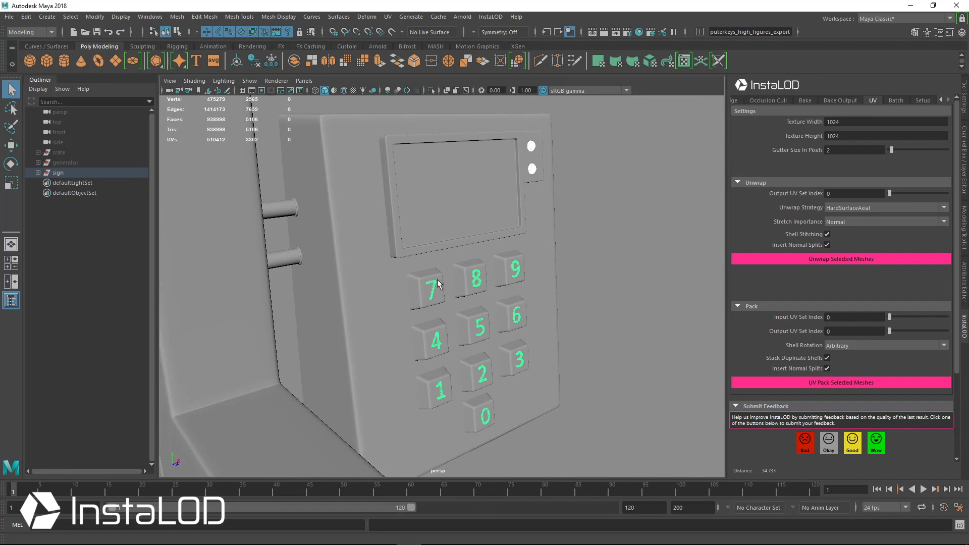
key(ctrl+h)
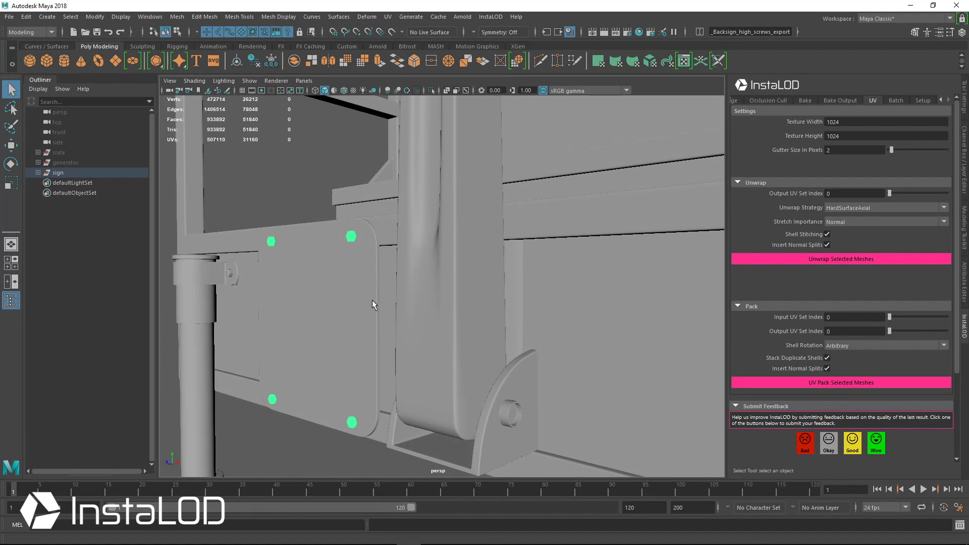
drag(370, 303, 475, 292)
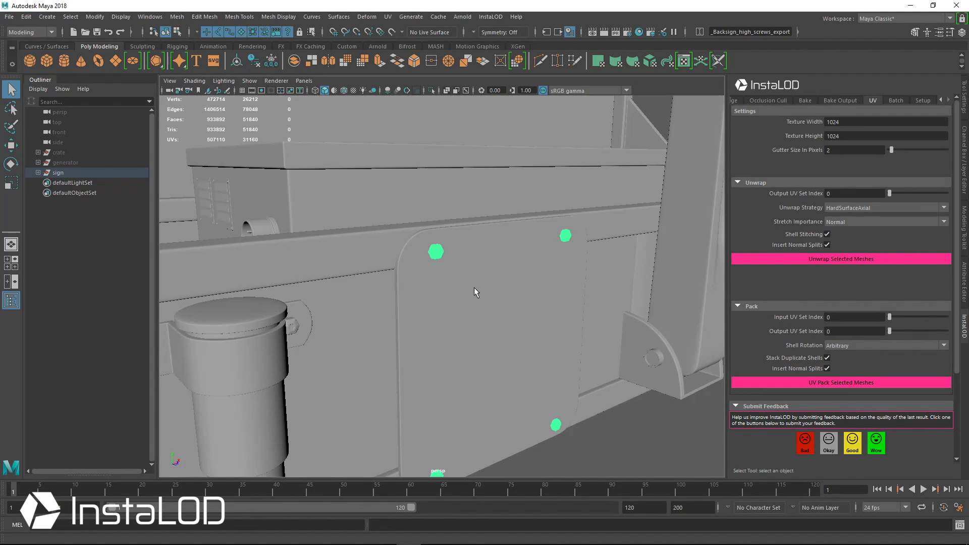
drag(476, 292, 482, 326)
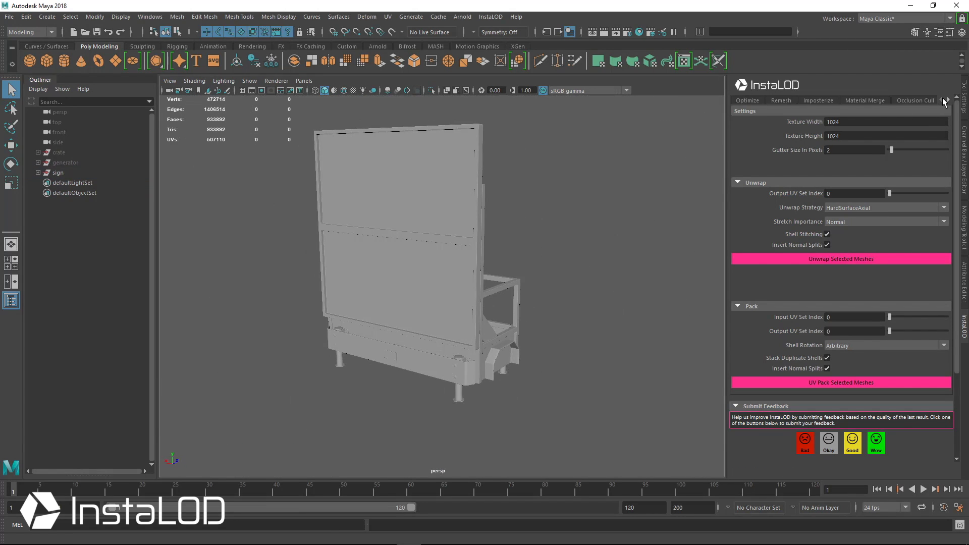
Switch InstaLOD to Optimize at 1 percent and select the whole 934,000-triangle sign group
click(747, 100)
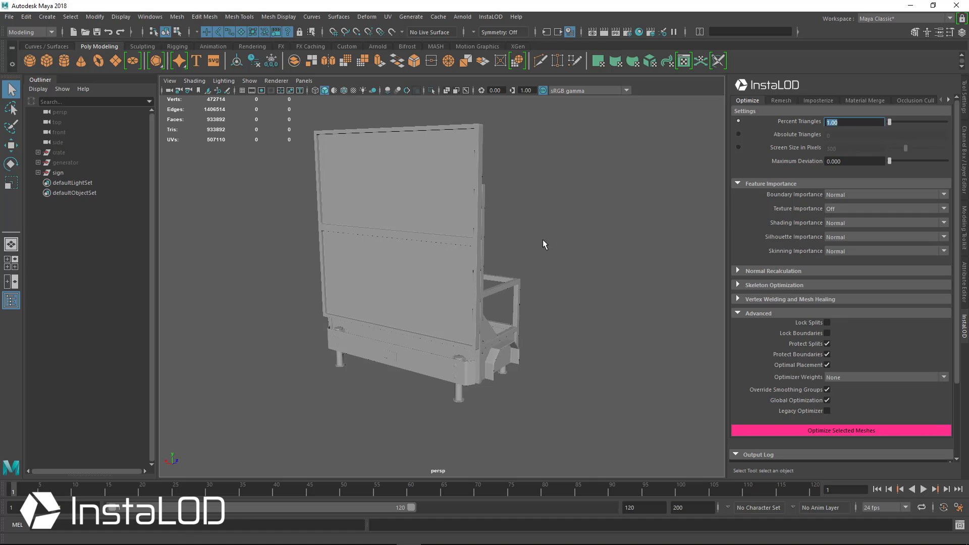
mouse_move(748, 213)
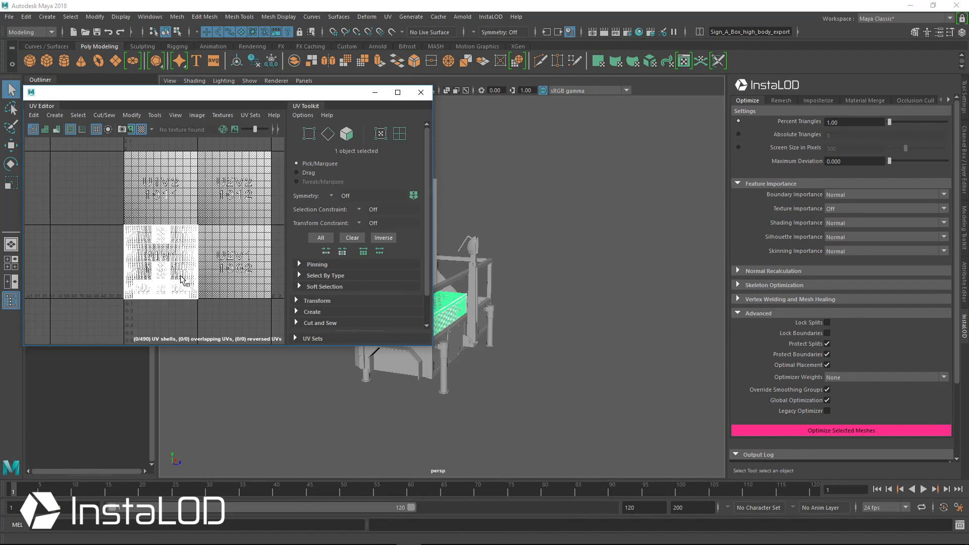
click(421, 92)
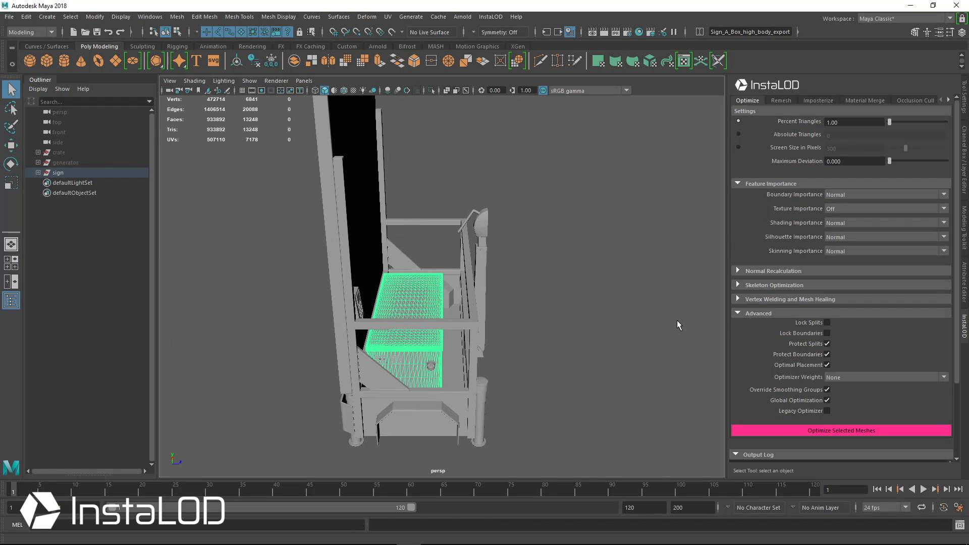
mouse_move(564, 297)
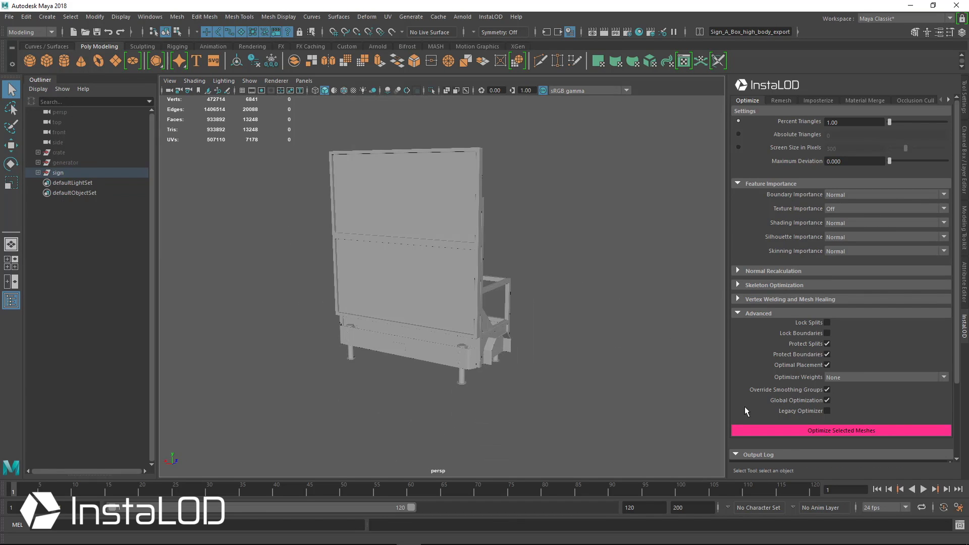
click(59, 173)
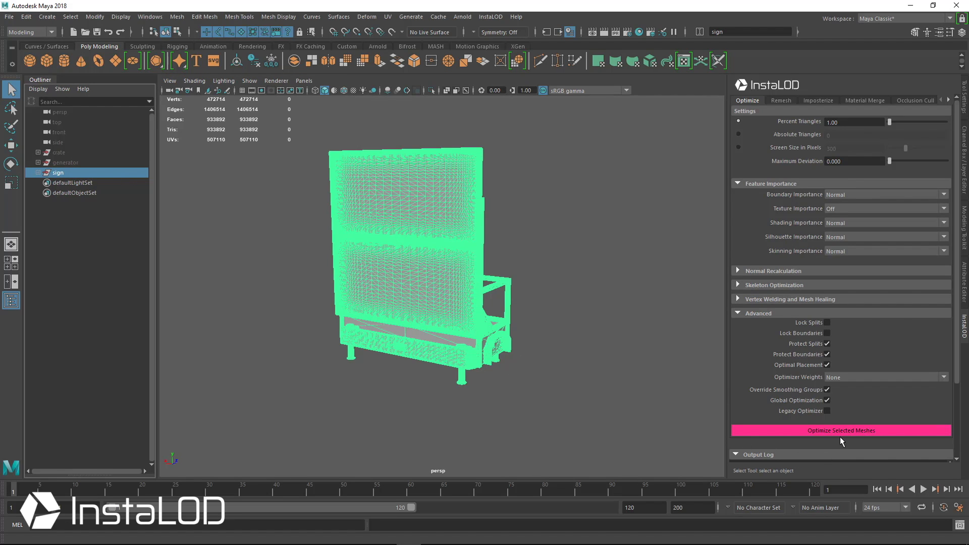
Run Optimize Selected Meshes on the sign's 24 meshes, yielding a 9,300-triangle copy
click(840, 430)
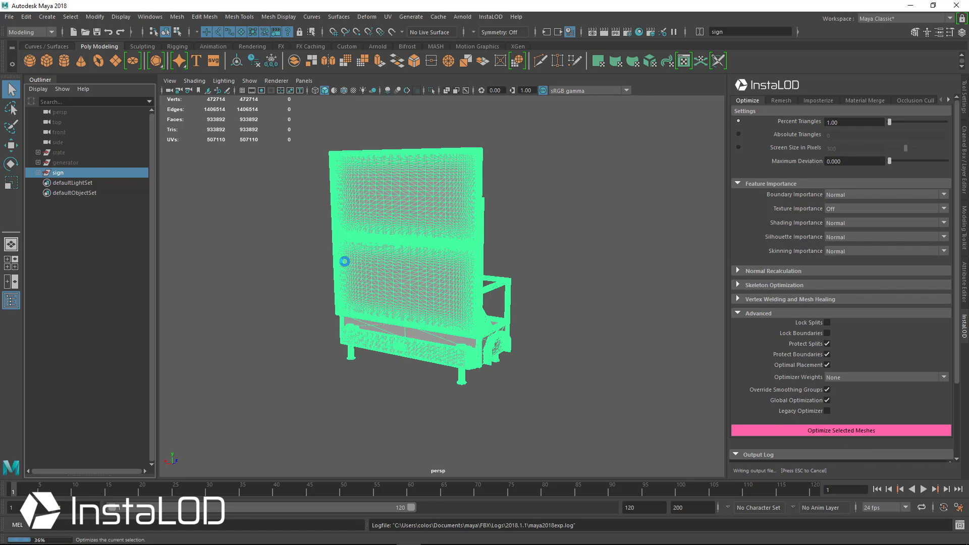
click(840, 430)
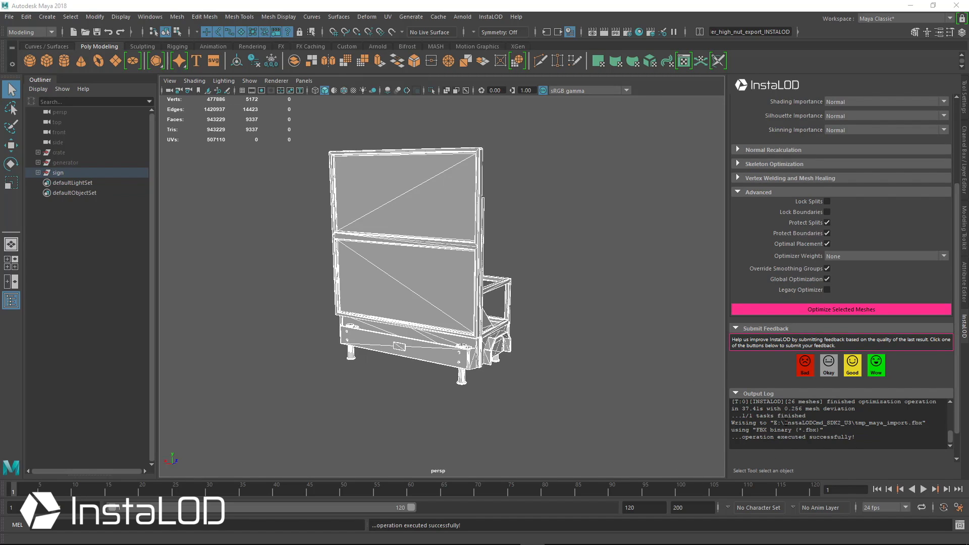
mouse_move(512, 326)
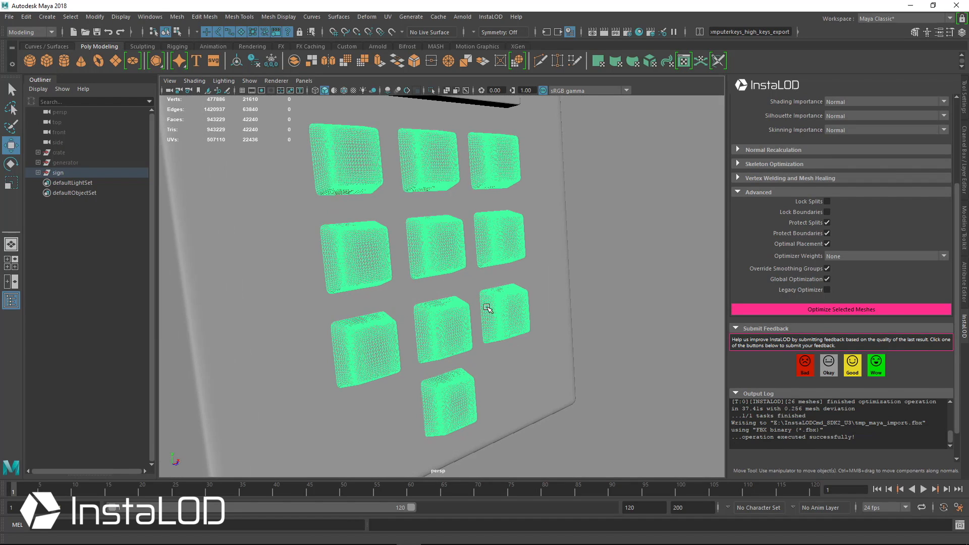
Isolate the original and 40-triangle optimized plate pieces side by side in the viewport
drag(489, 309, 421, 287)
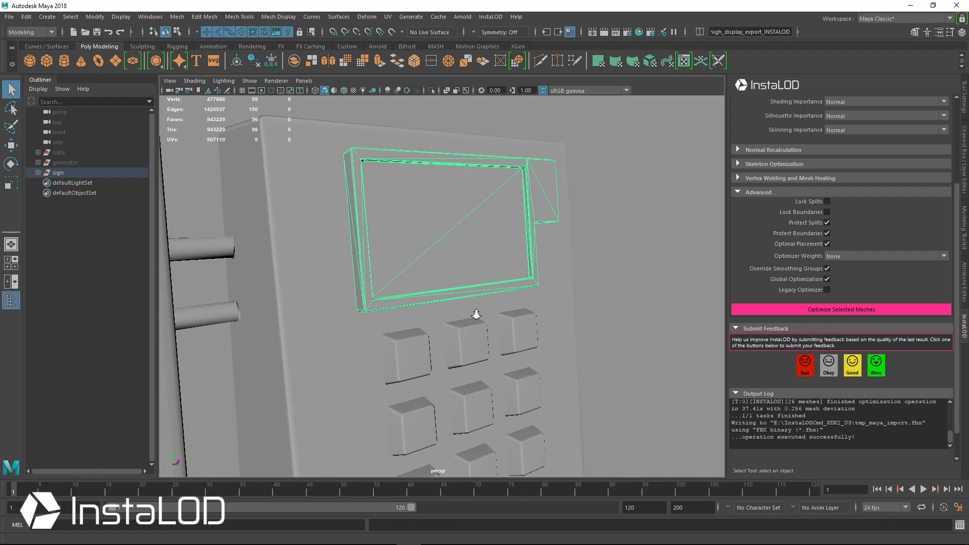
drag(476, 314, 349, 381)
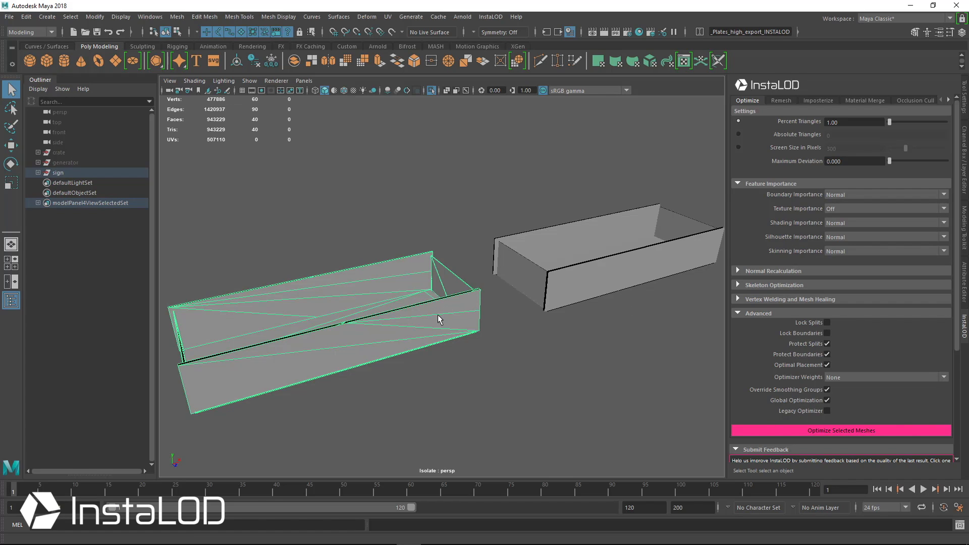
mouse_move(451, 320)
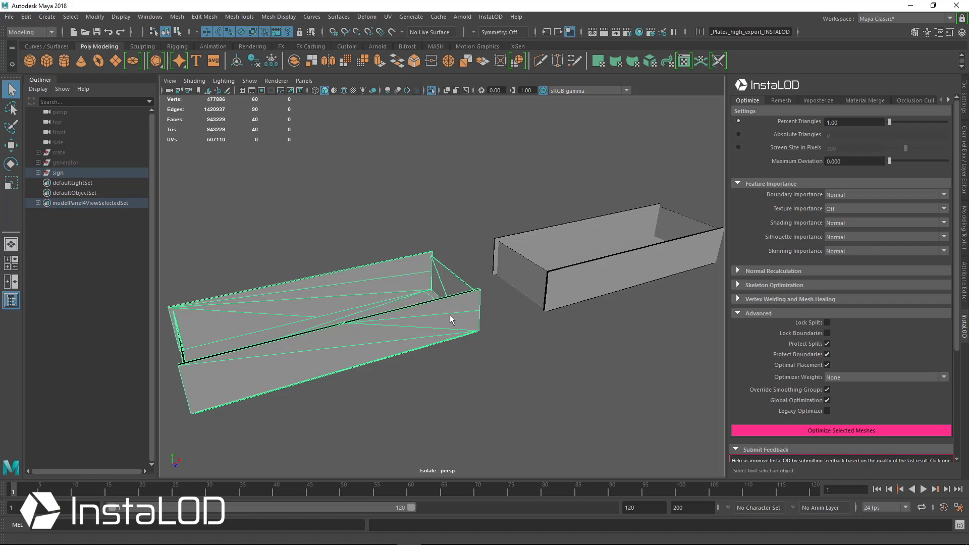
mouse_move(510, 333)
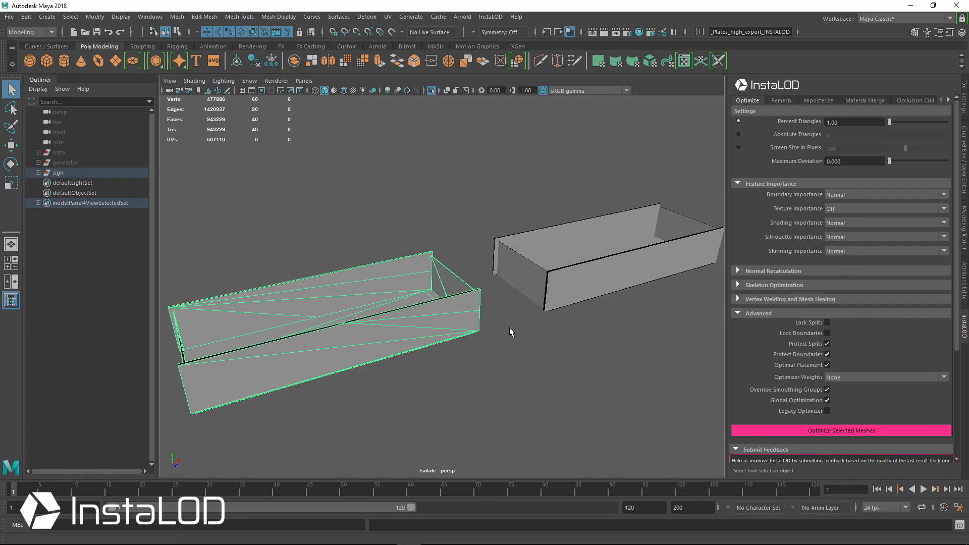
mouse_move(442, 341)
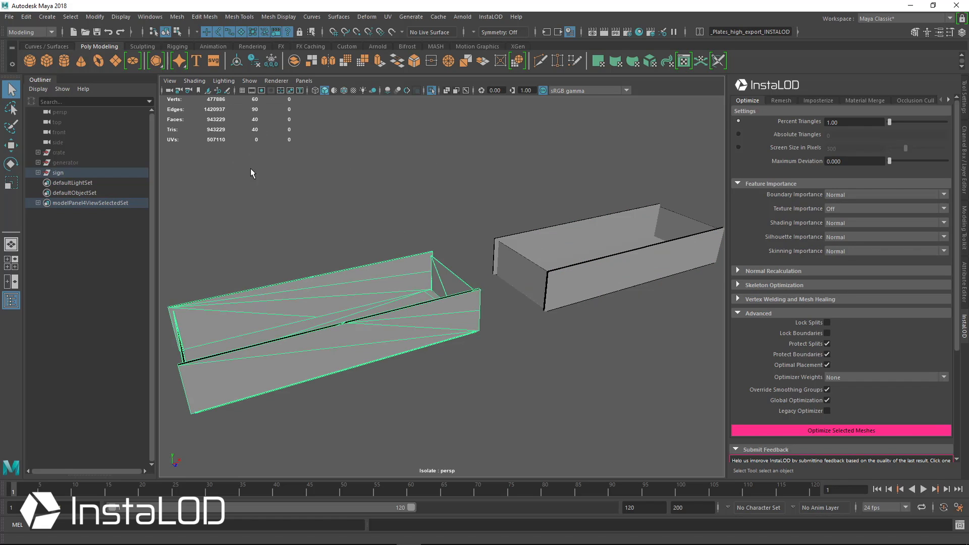
mouse_move(465, 214)
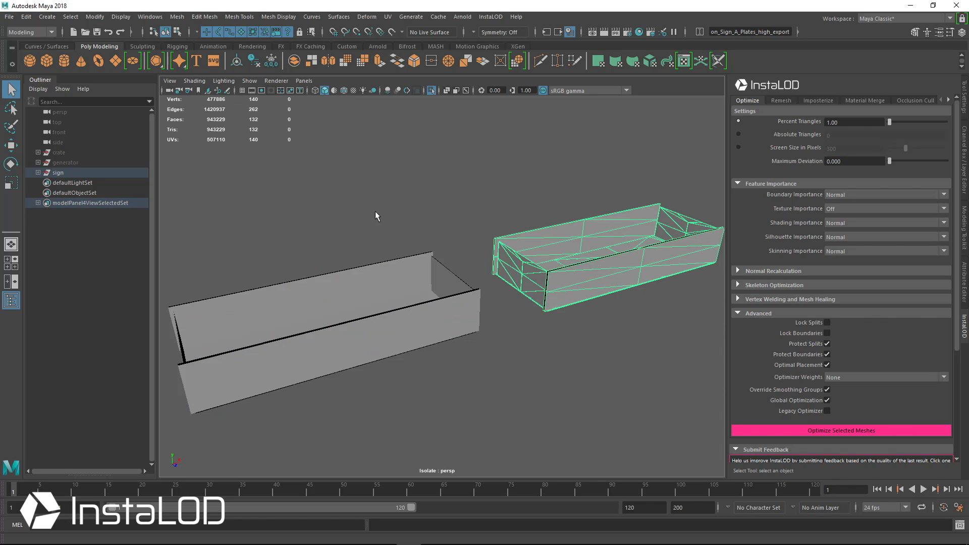
Leave Isolate Select and orbit back to show both full signs again
drag(376, 216, 483, 346)
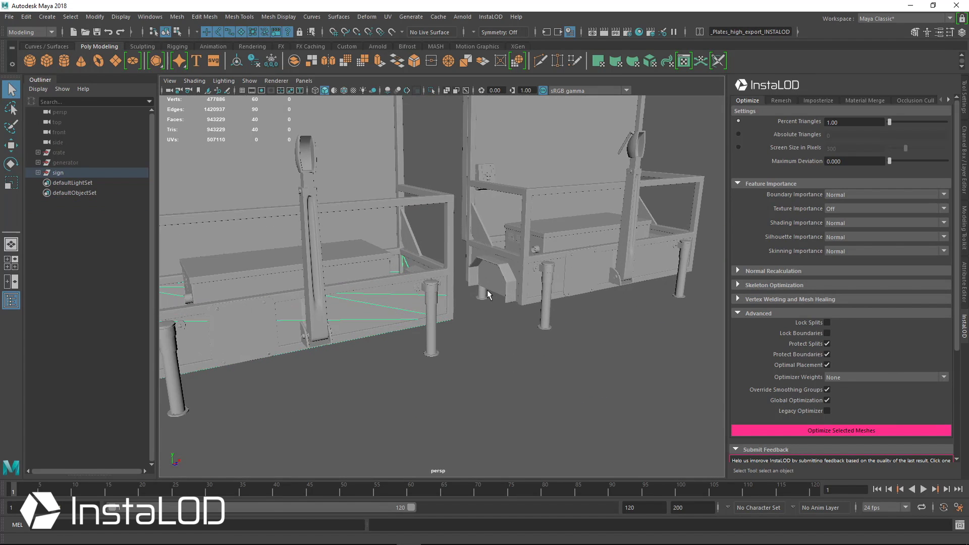
Select the optimized low-poly sign group1 with InstaLOD's UV unwrap settings showing
drag(489, 295, 429, 320)
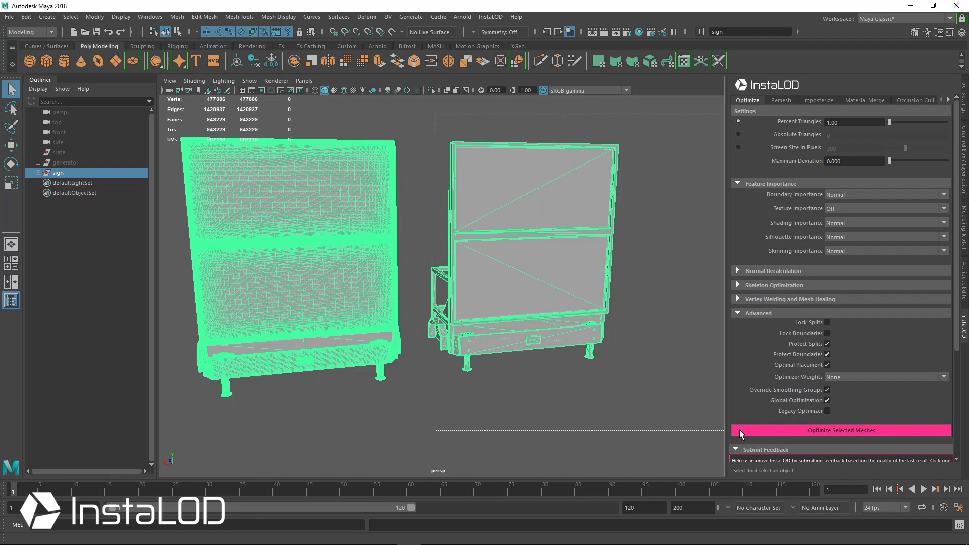
click(840, 430)
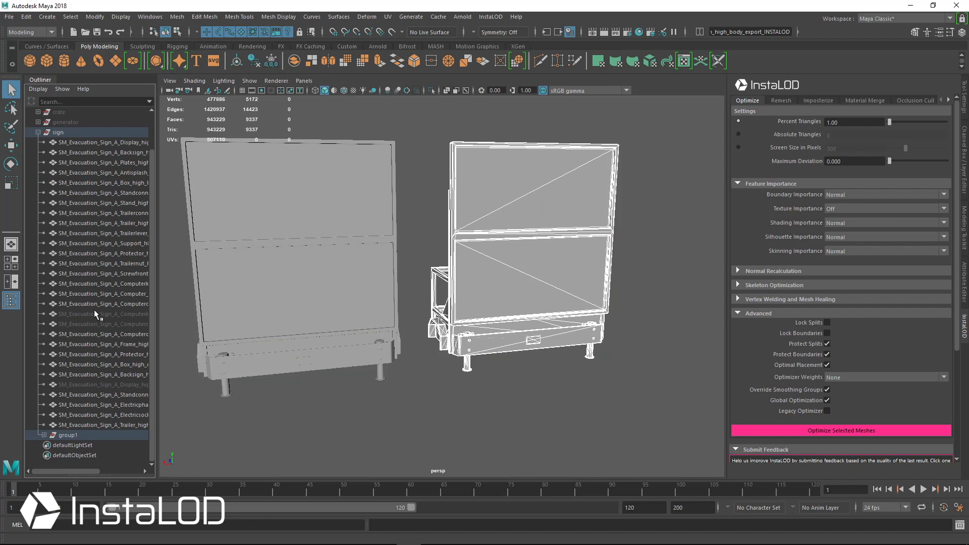
click(61, 435)
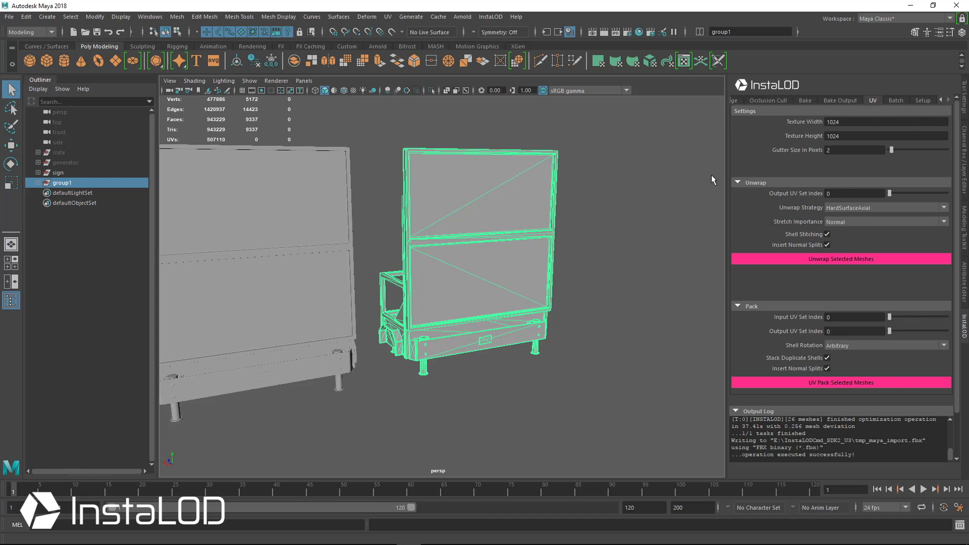
Unwrap the low-poly sign's UVs with InstaLOD and review the packed layout in the UV Editor
click(841, 381)
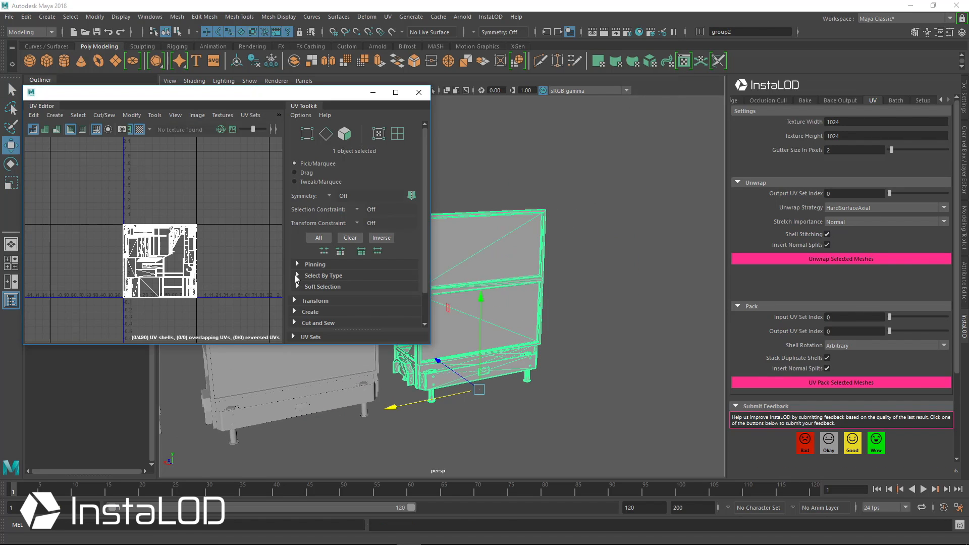
click(418, 92)
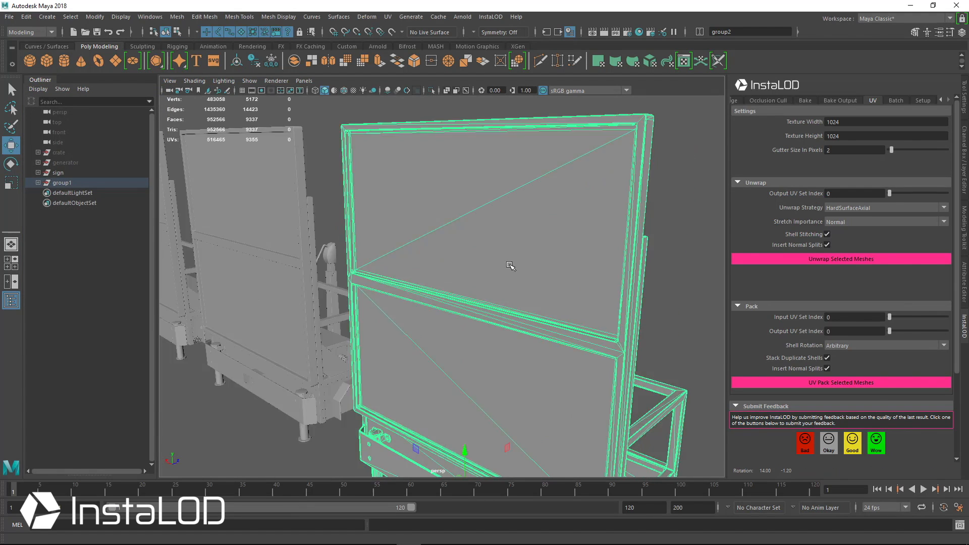